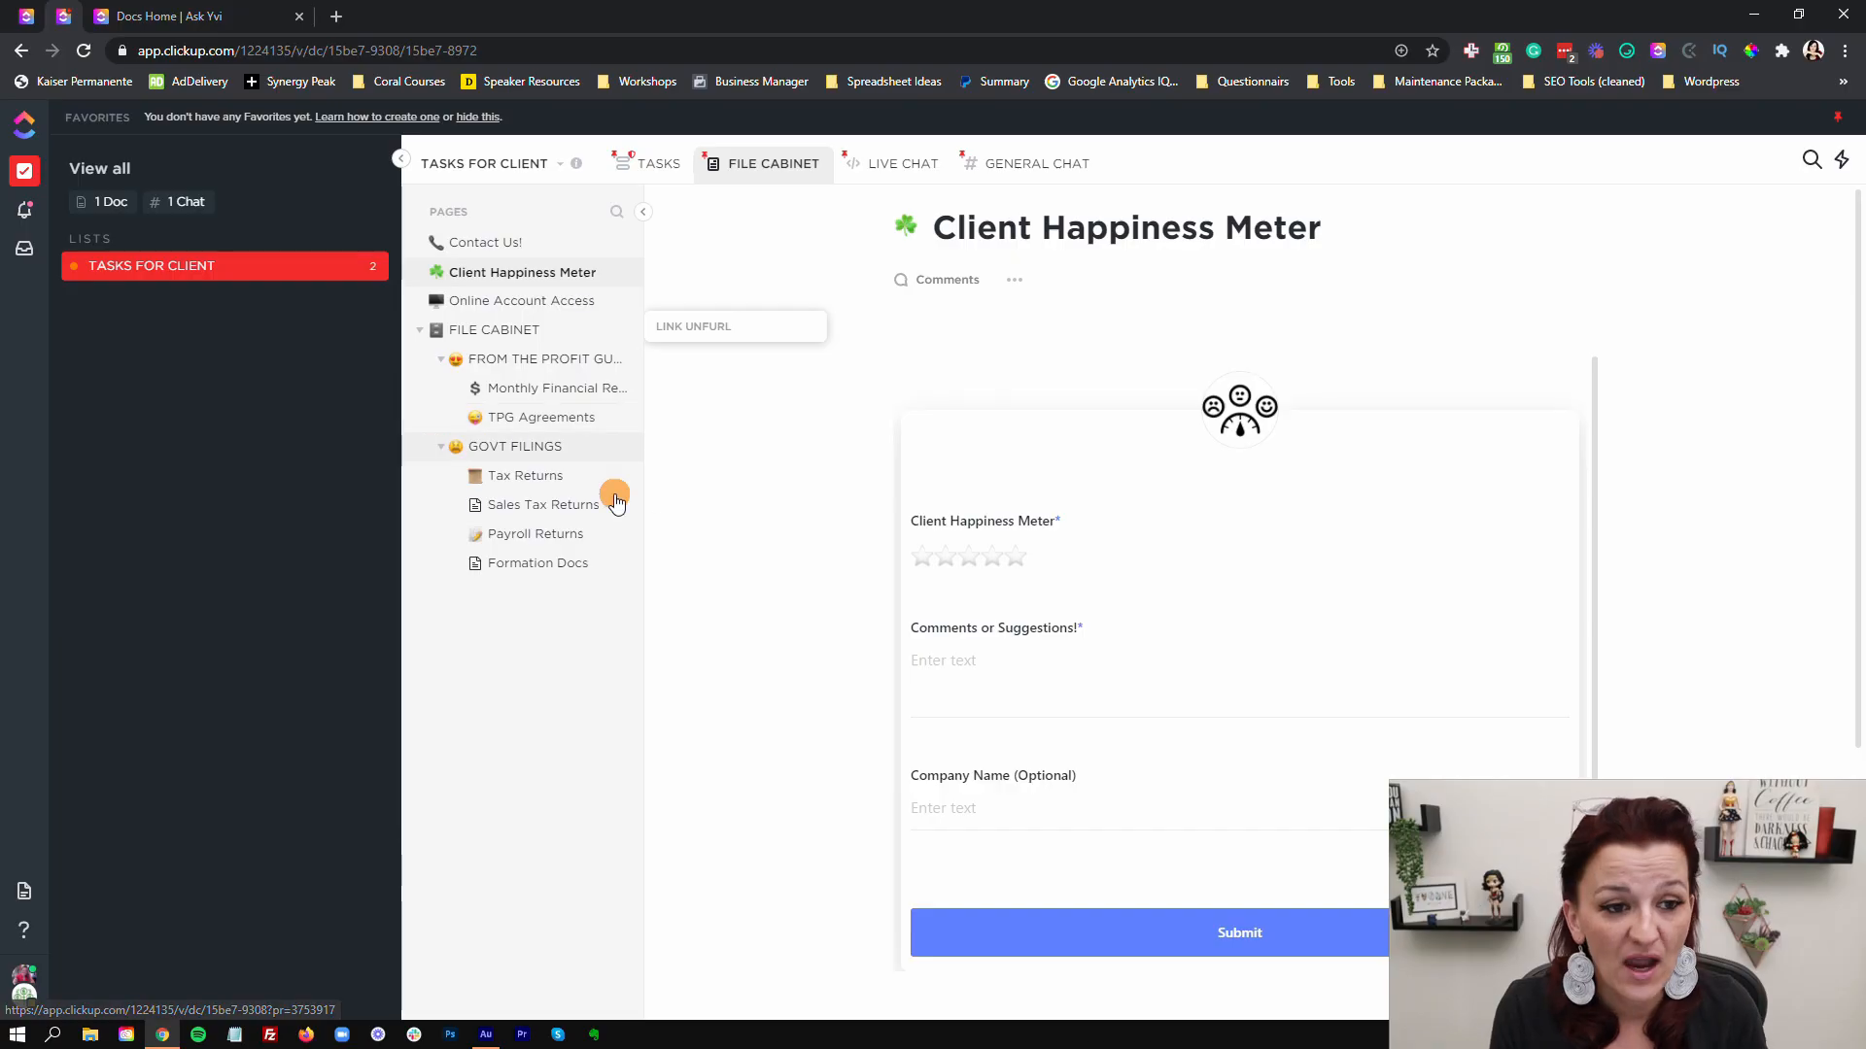
# Step: Show the portal's Tasks list in Me mode with Upload Bank Statements and CLICK HERE FIRST
pyautogui.click(661, 163)
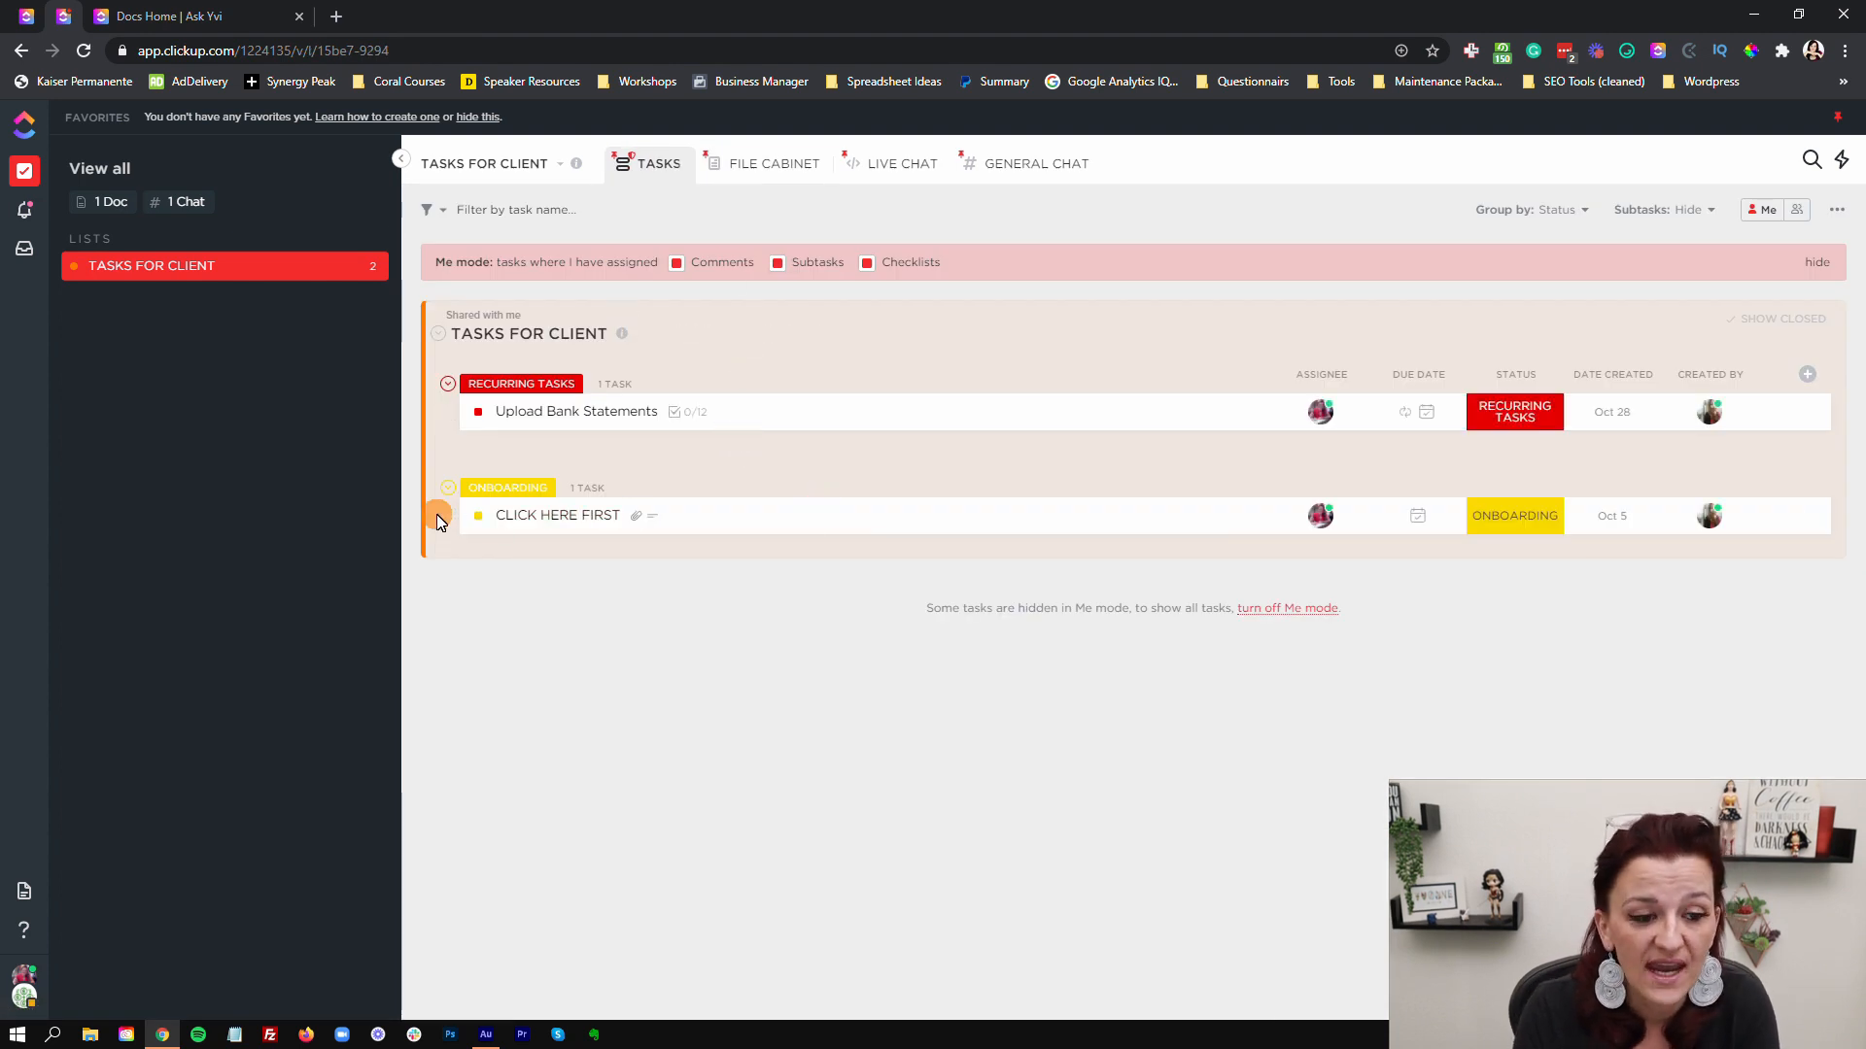
pyautogui.moveTo(776, 525)
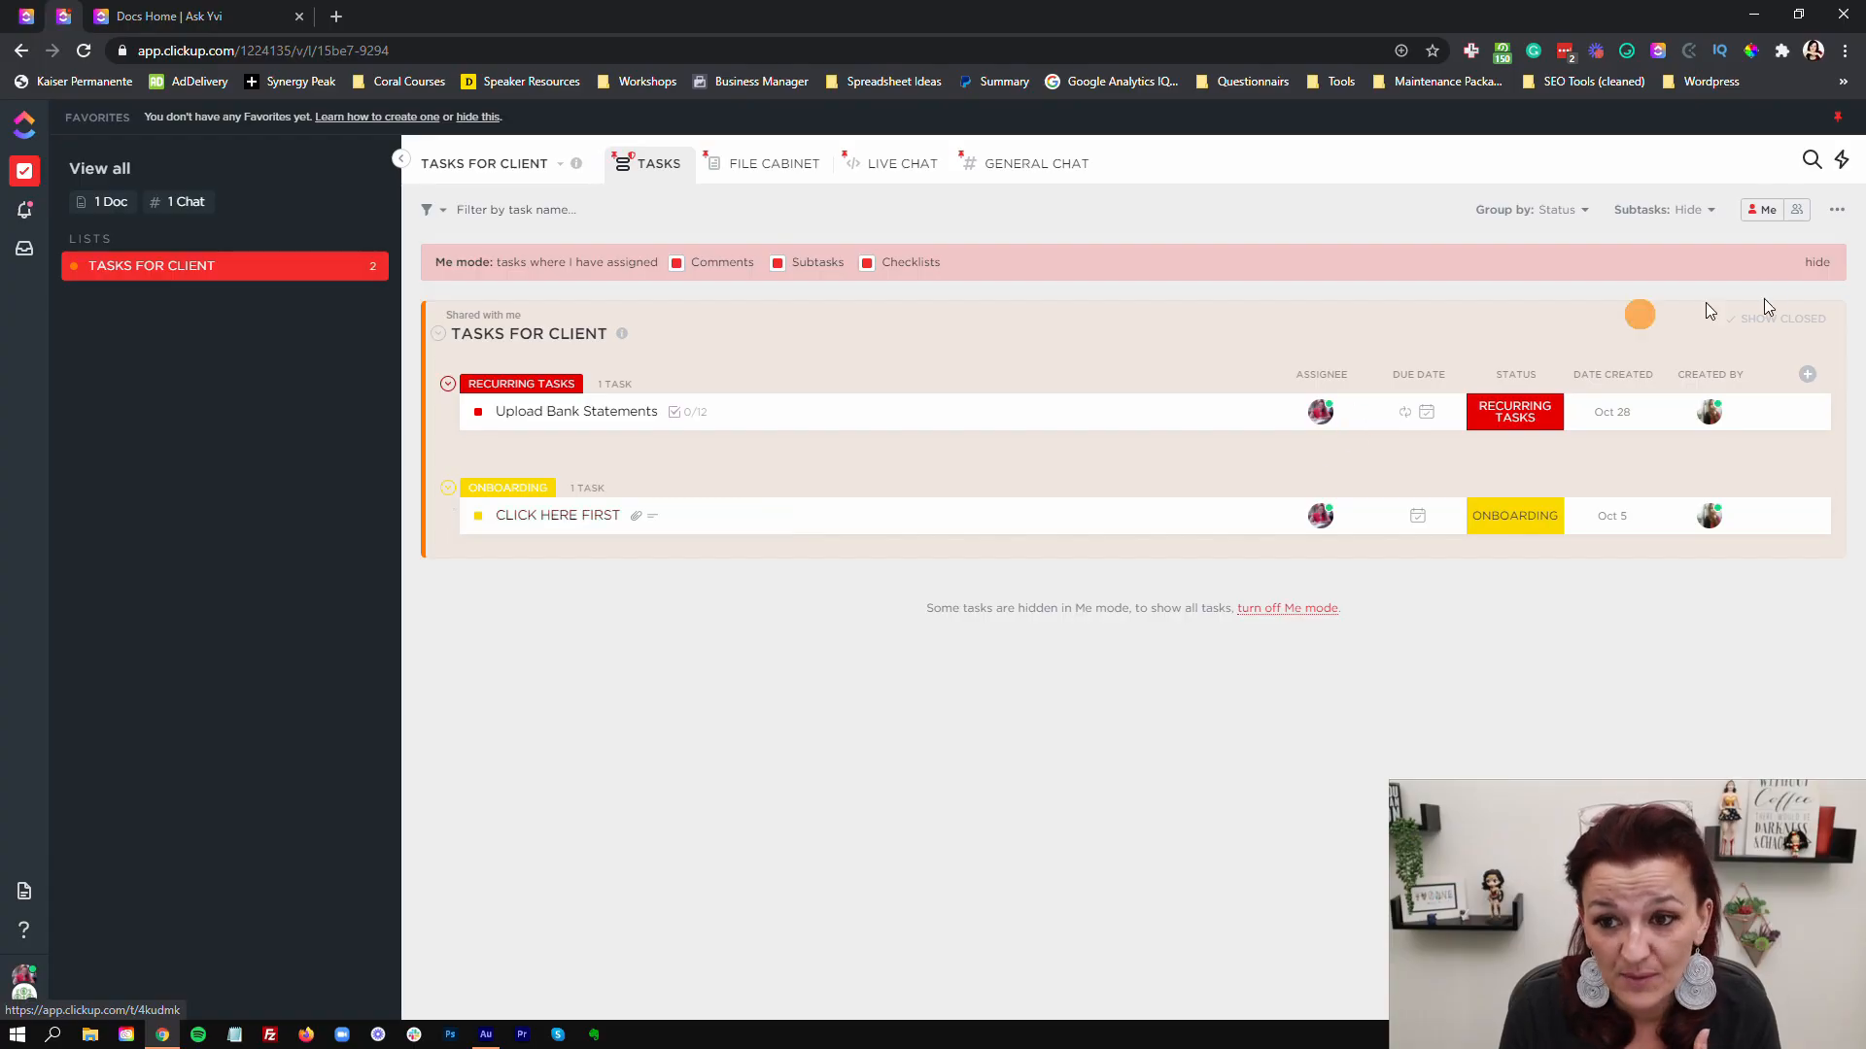
pyautogui.moveTo(1772, 215)
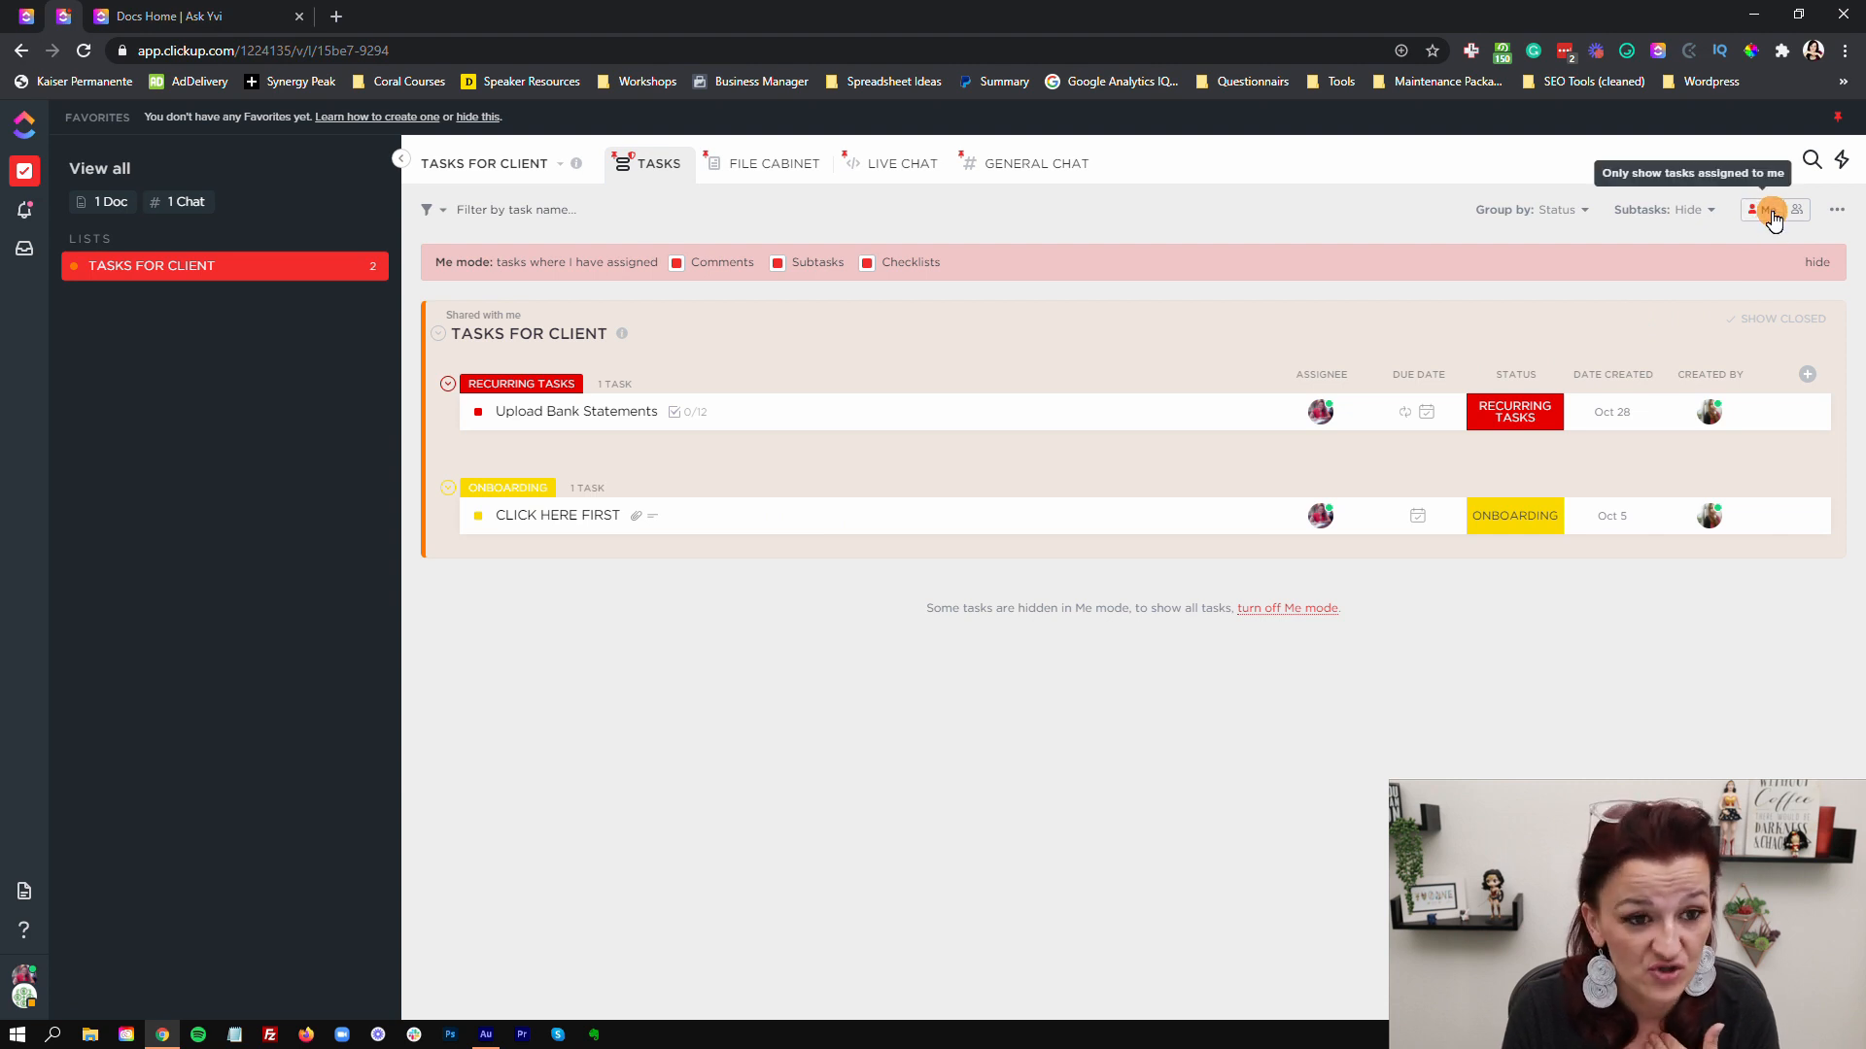
pyautogui.click(1761, 210)
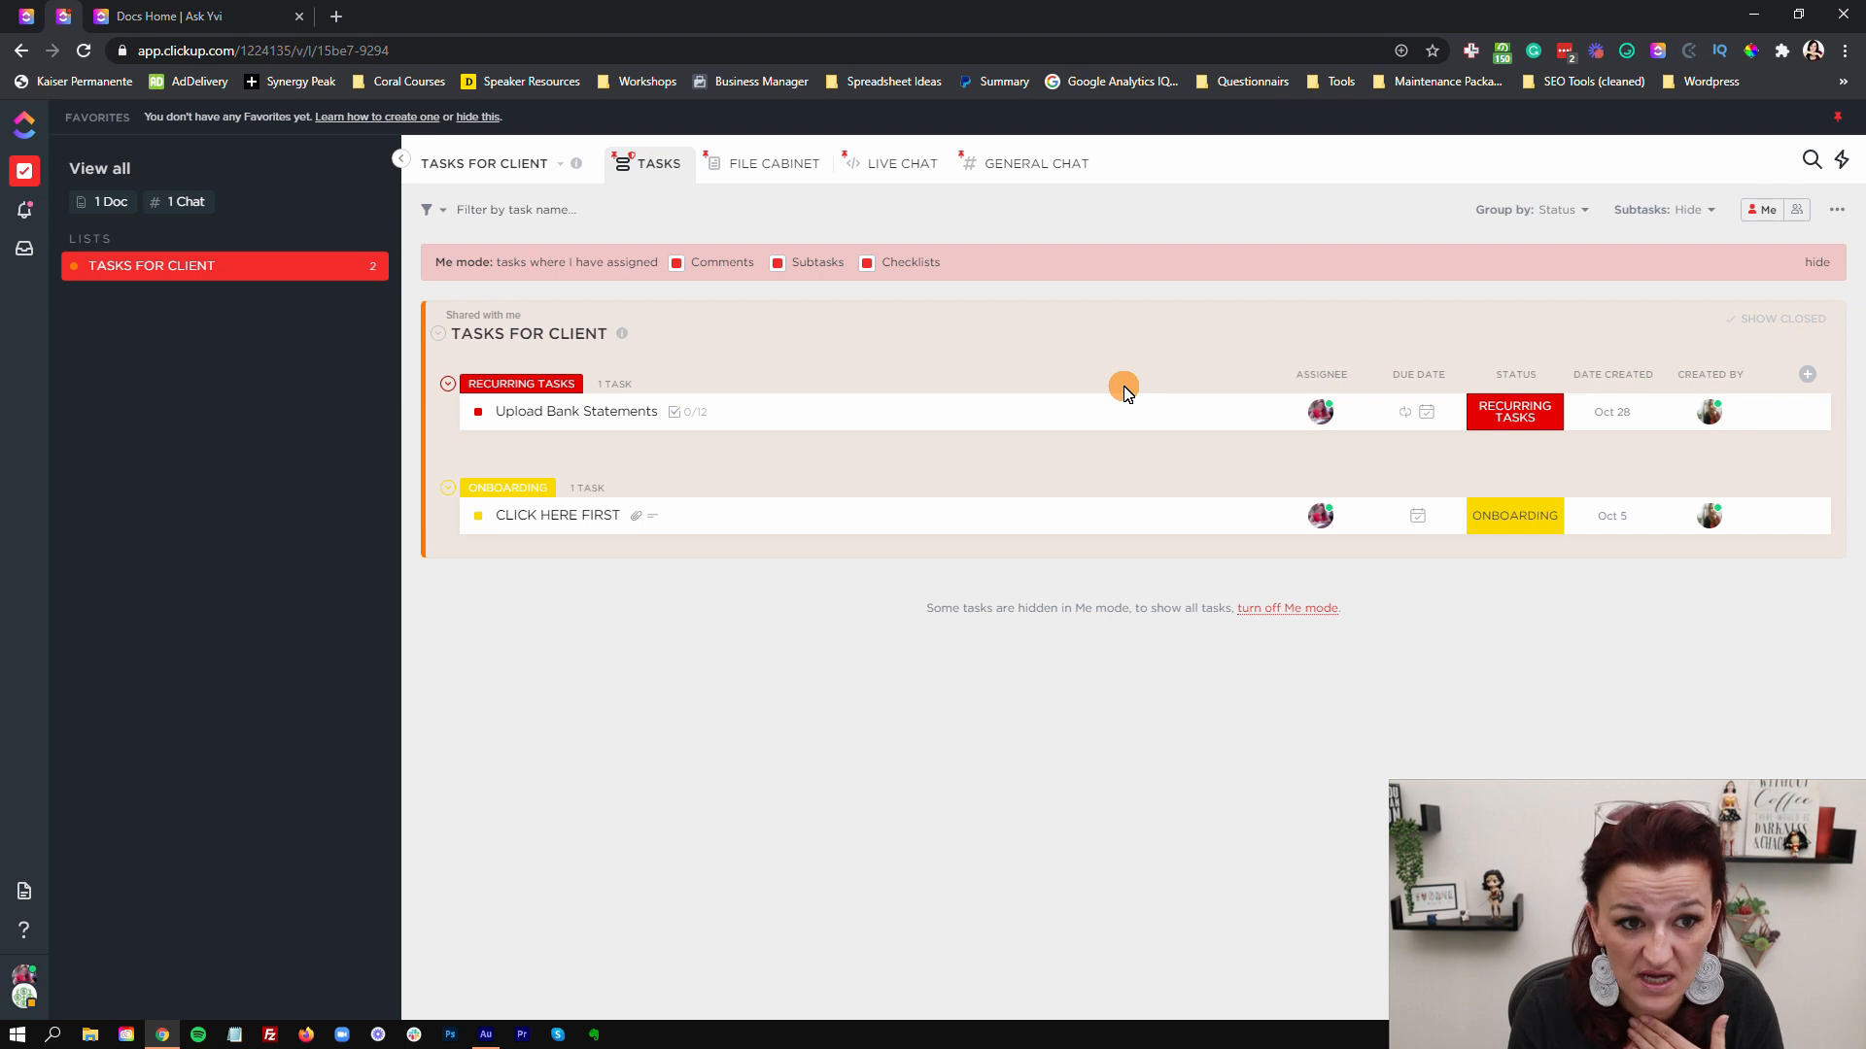
# Step: View the File Cabinet's Client Happiness Meter page, then move on to Live Chat
pyautogui.click(773, 163)
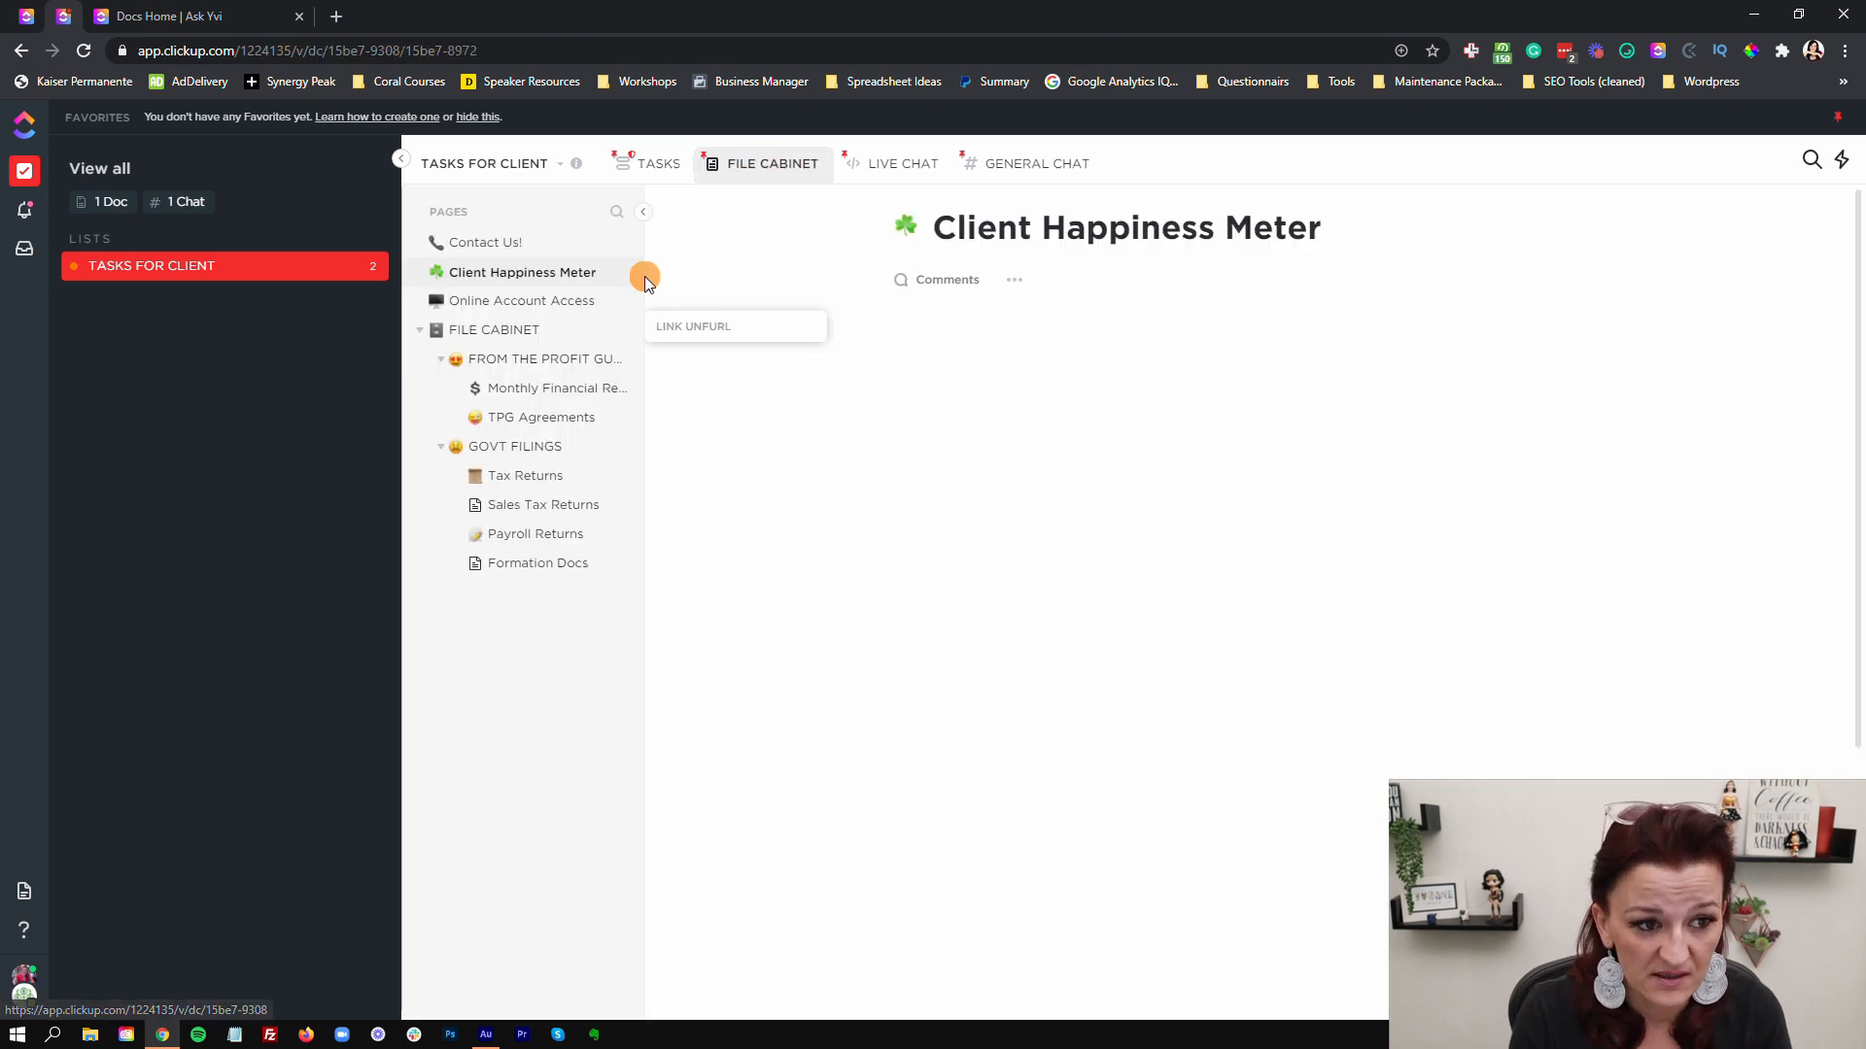
pyautogui.click(521, 272)
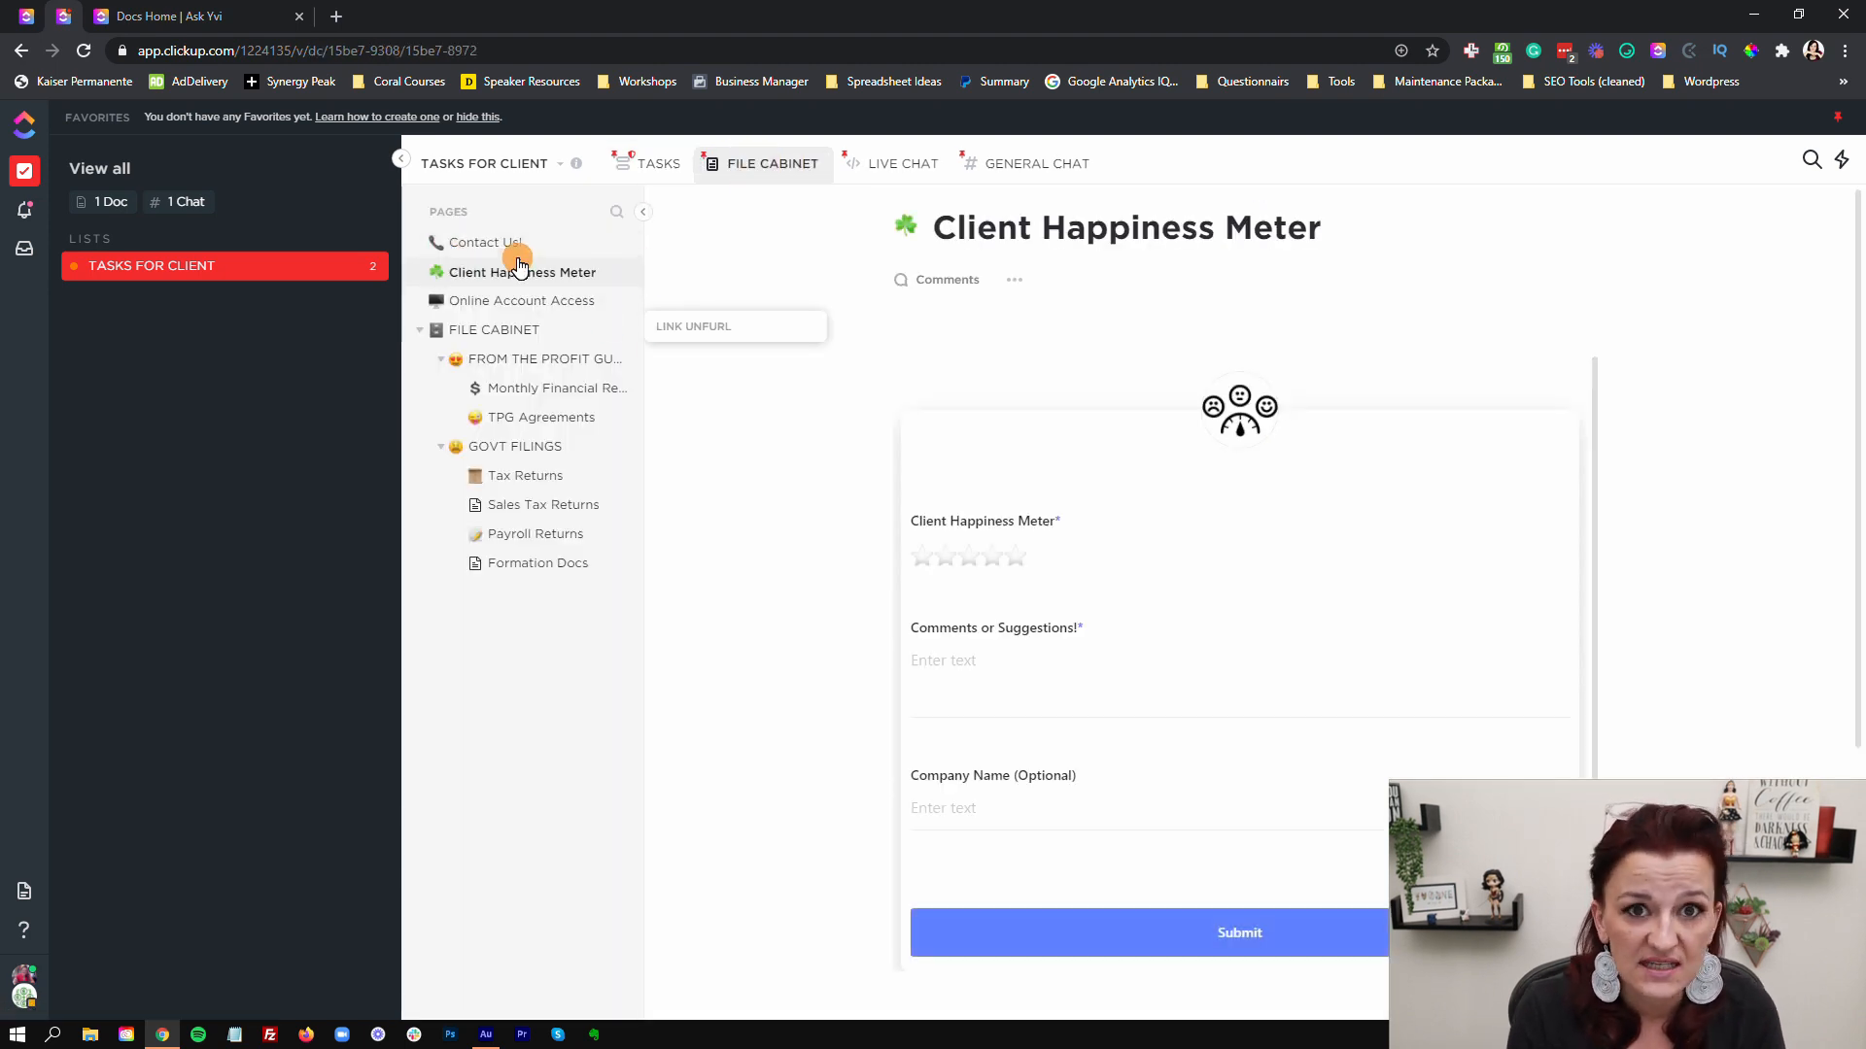
pyautogui.moveTo(515, 255)
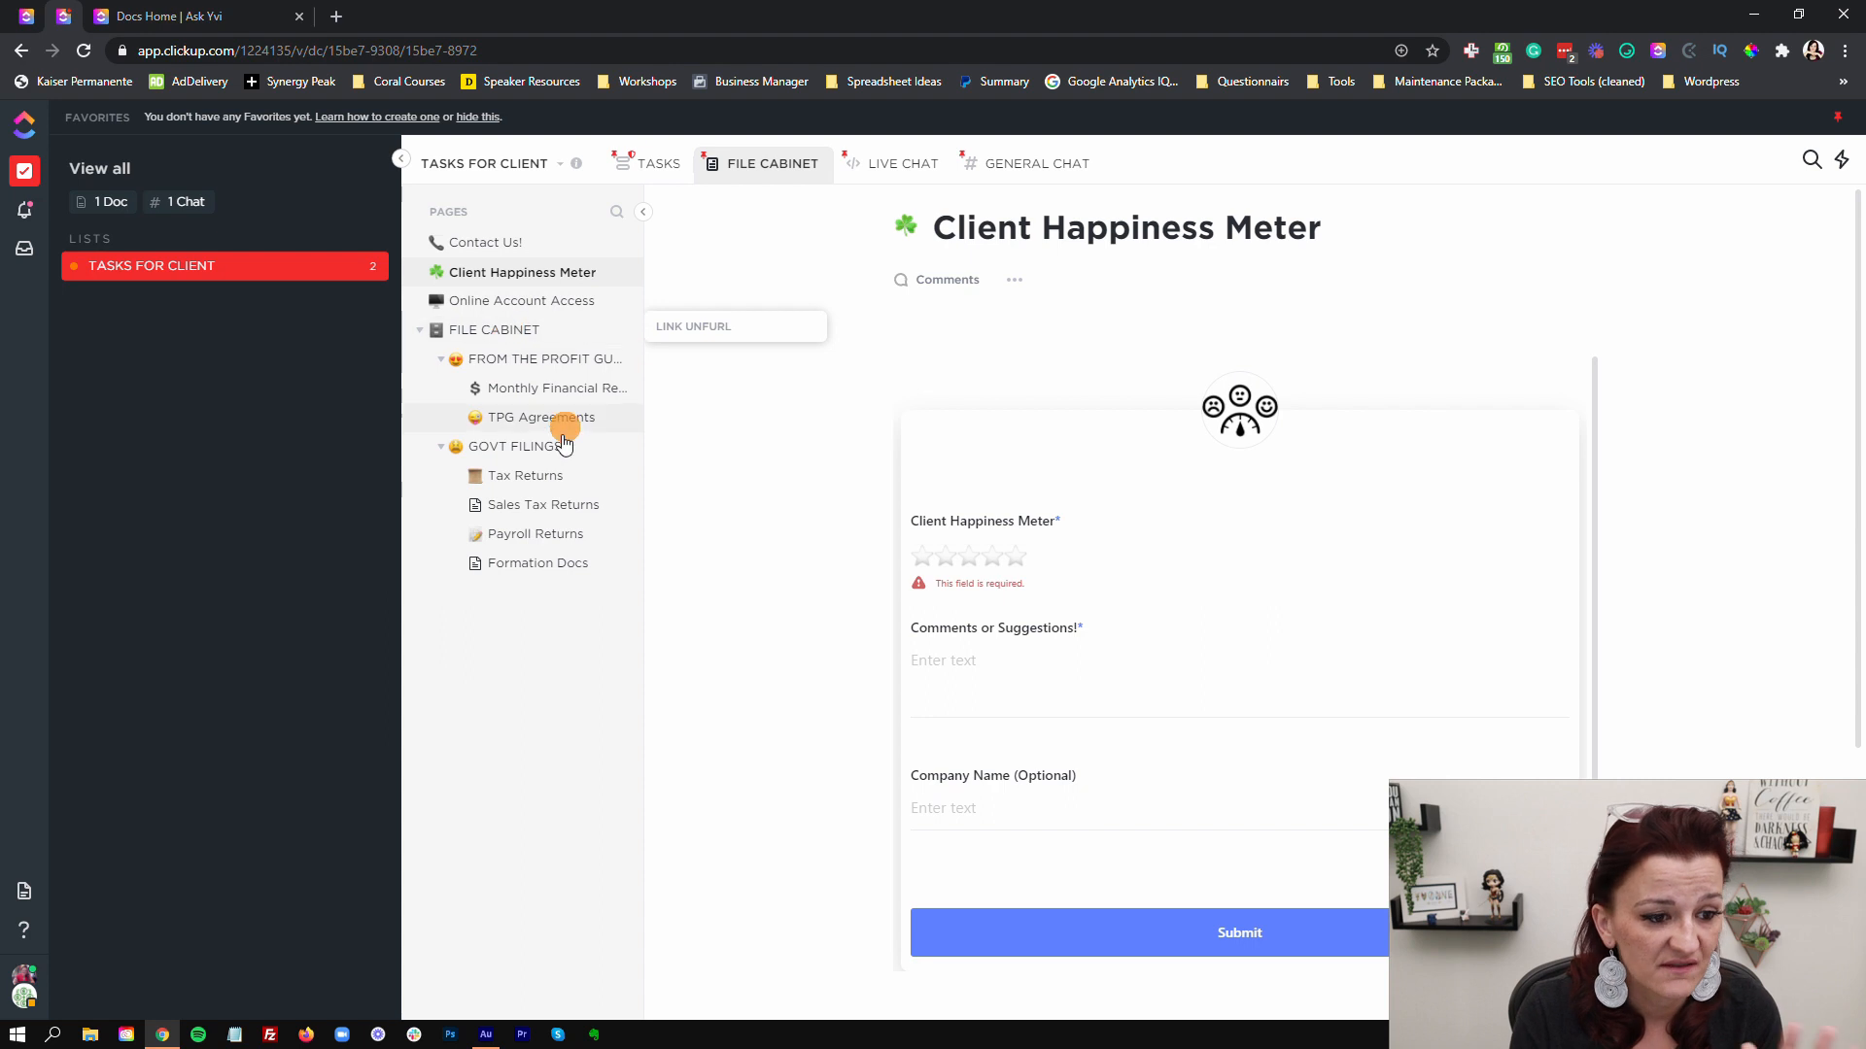
pyautogui.moveTo(555, 638)
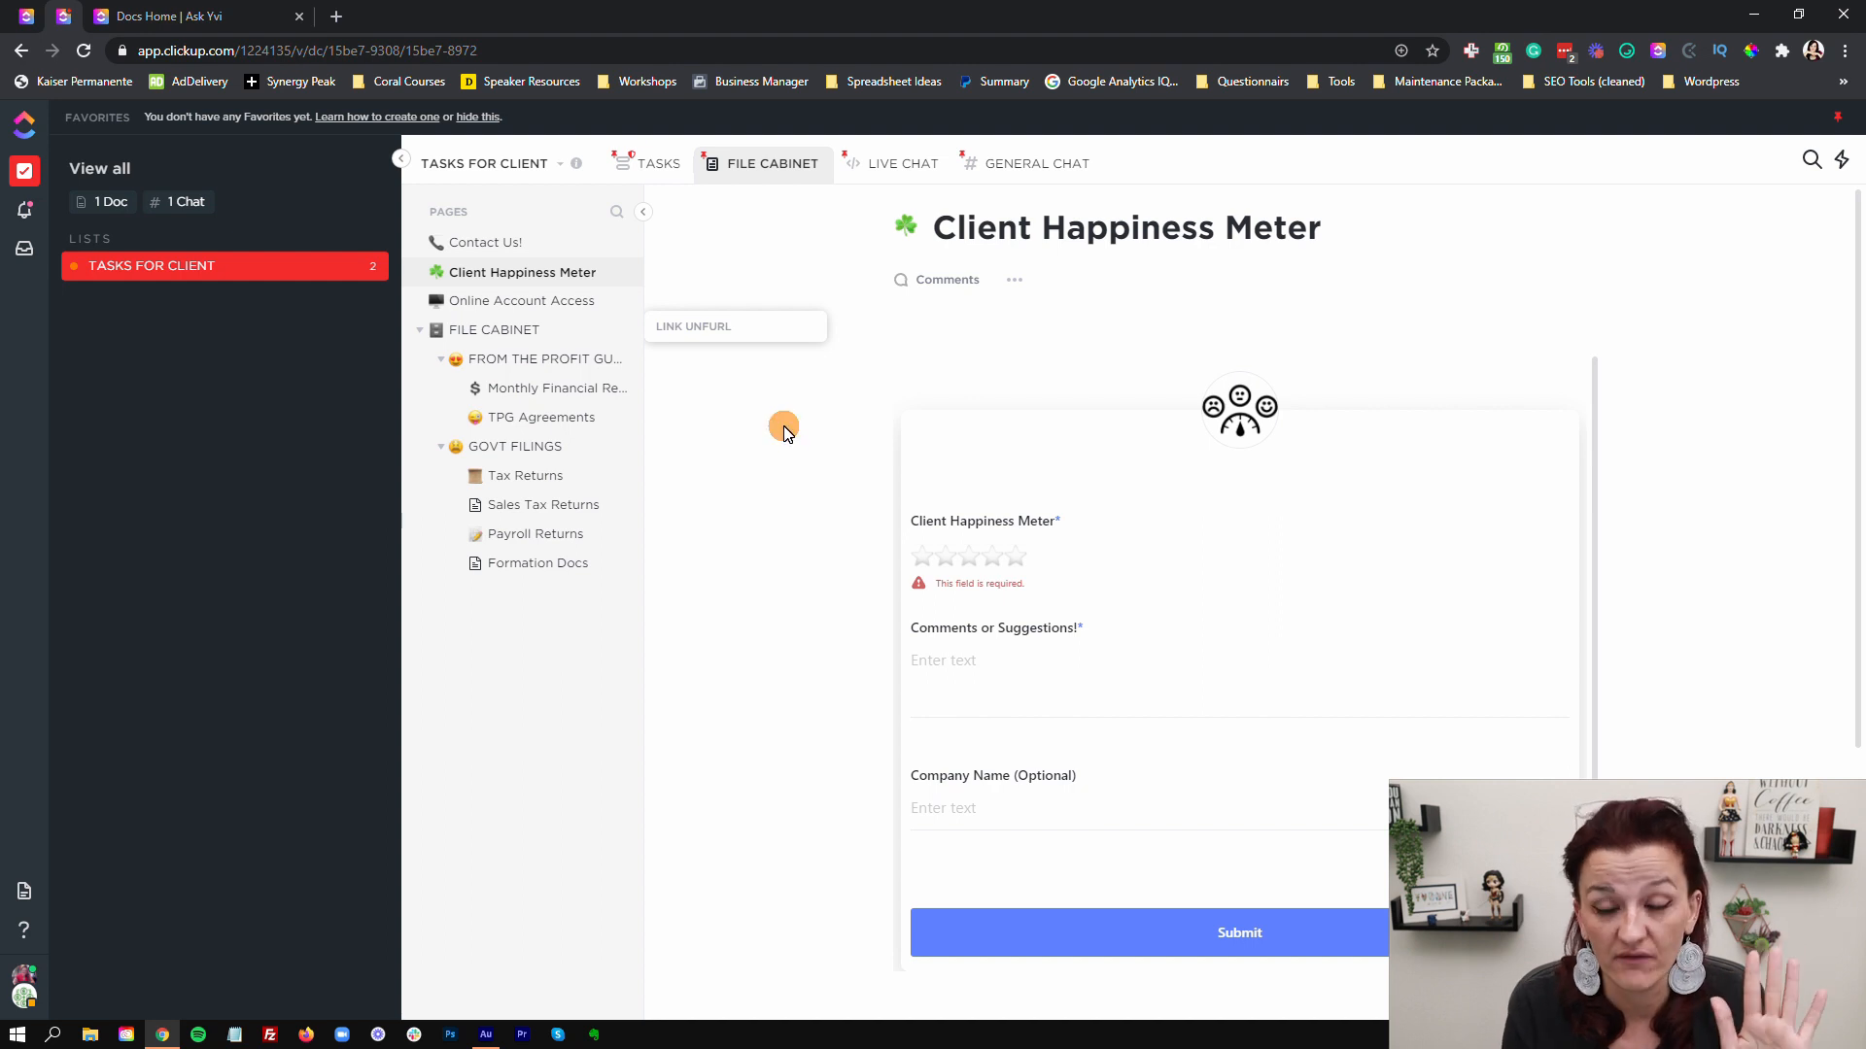
pyautogui.click(902, 164)
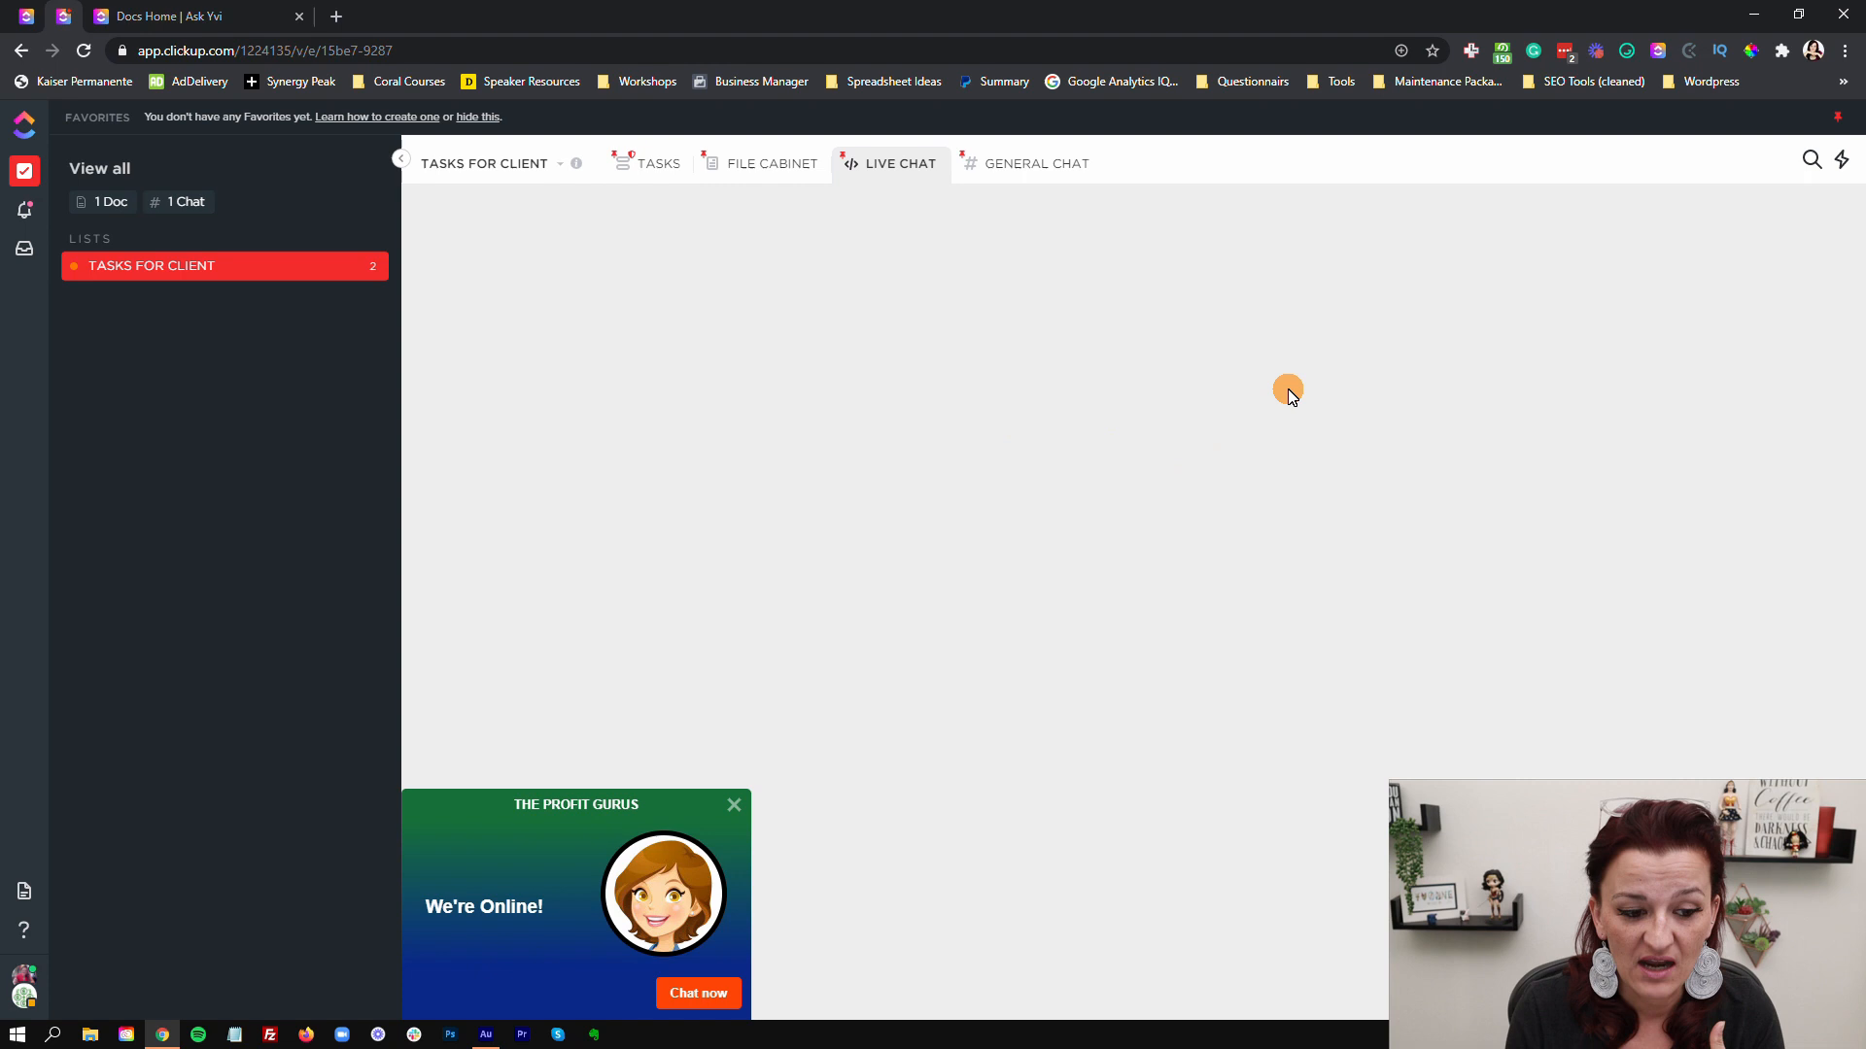
pyautogui.moveTo(550, 933)
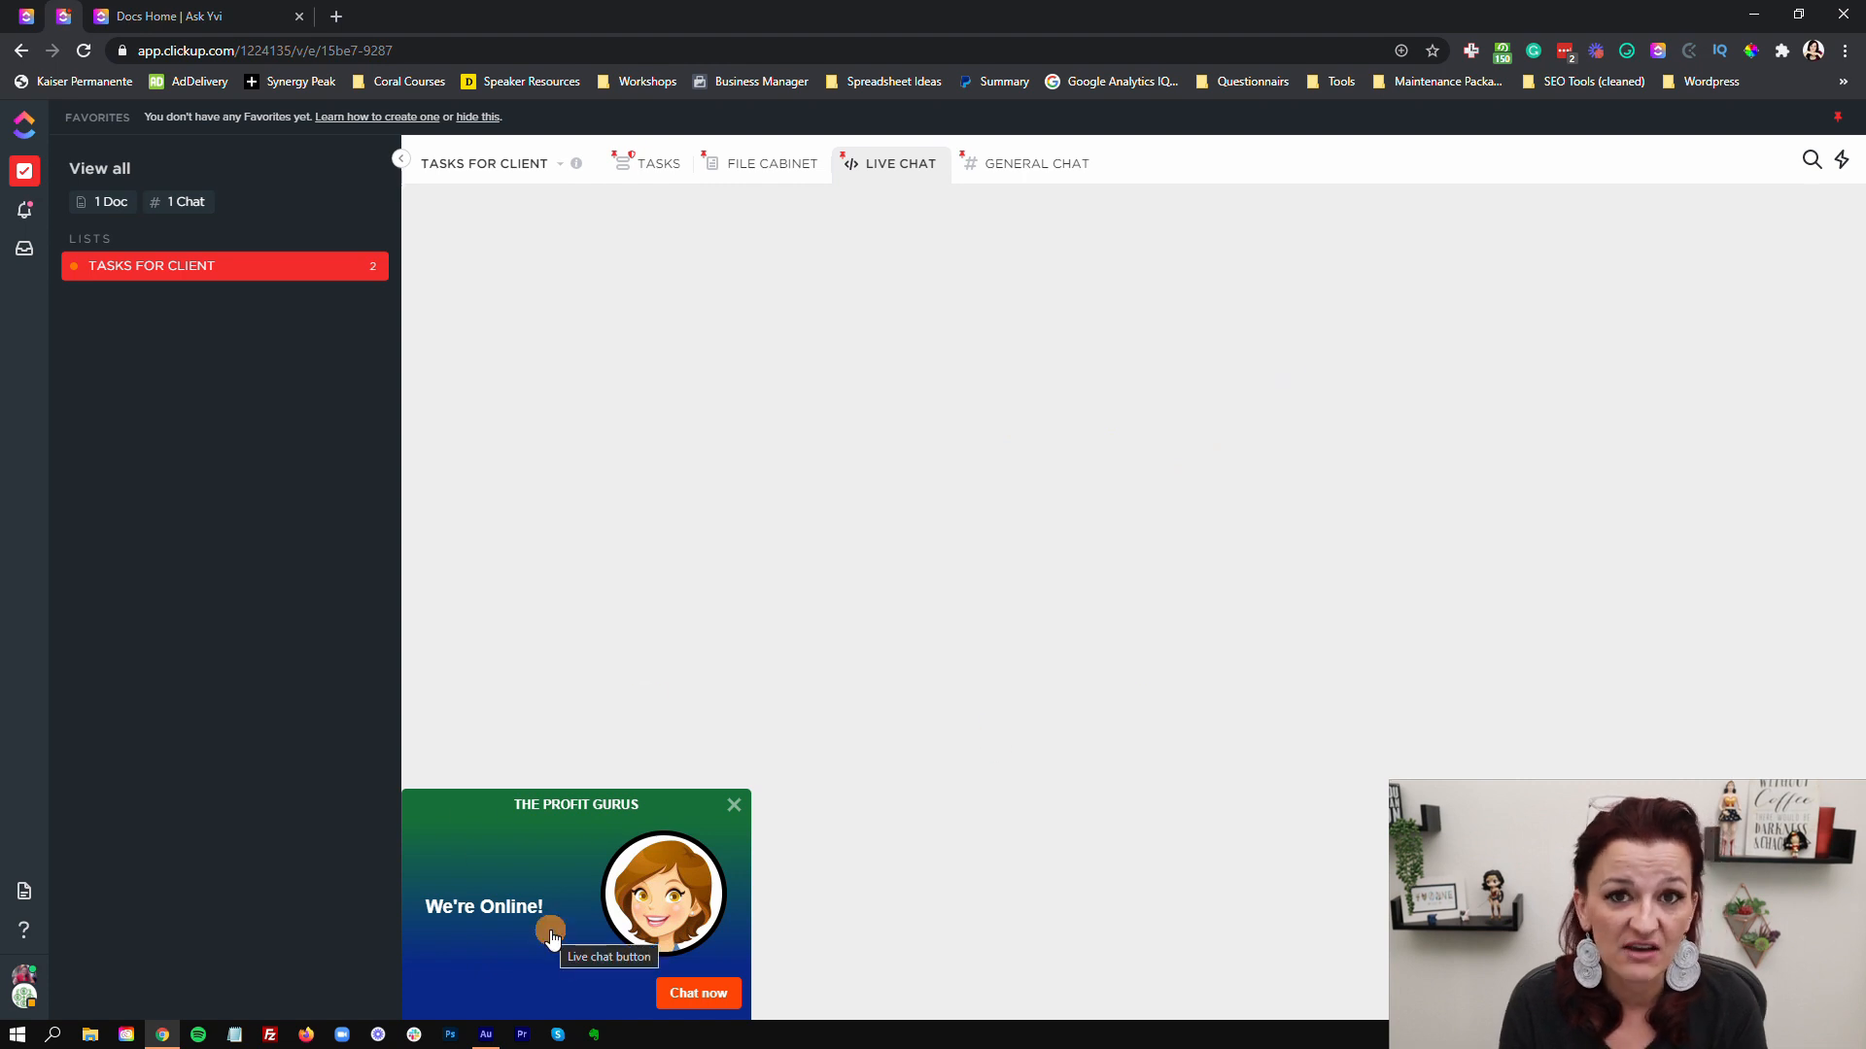
pyautogui.moveTo(1053, 643)
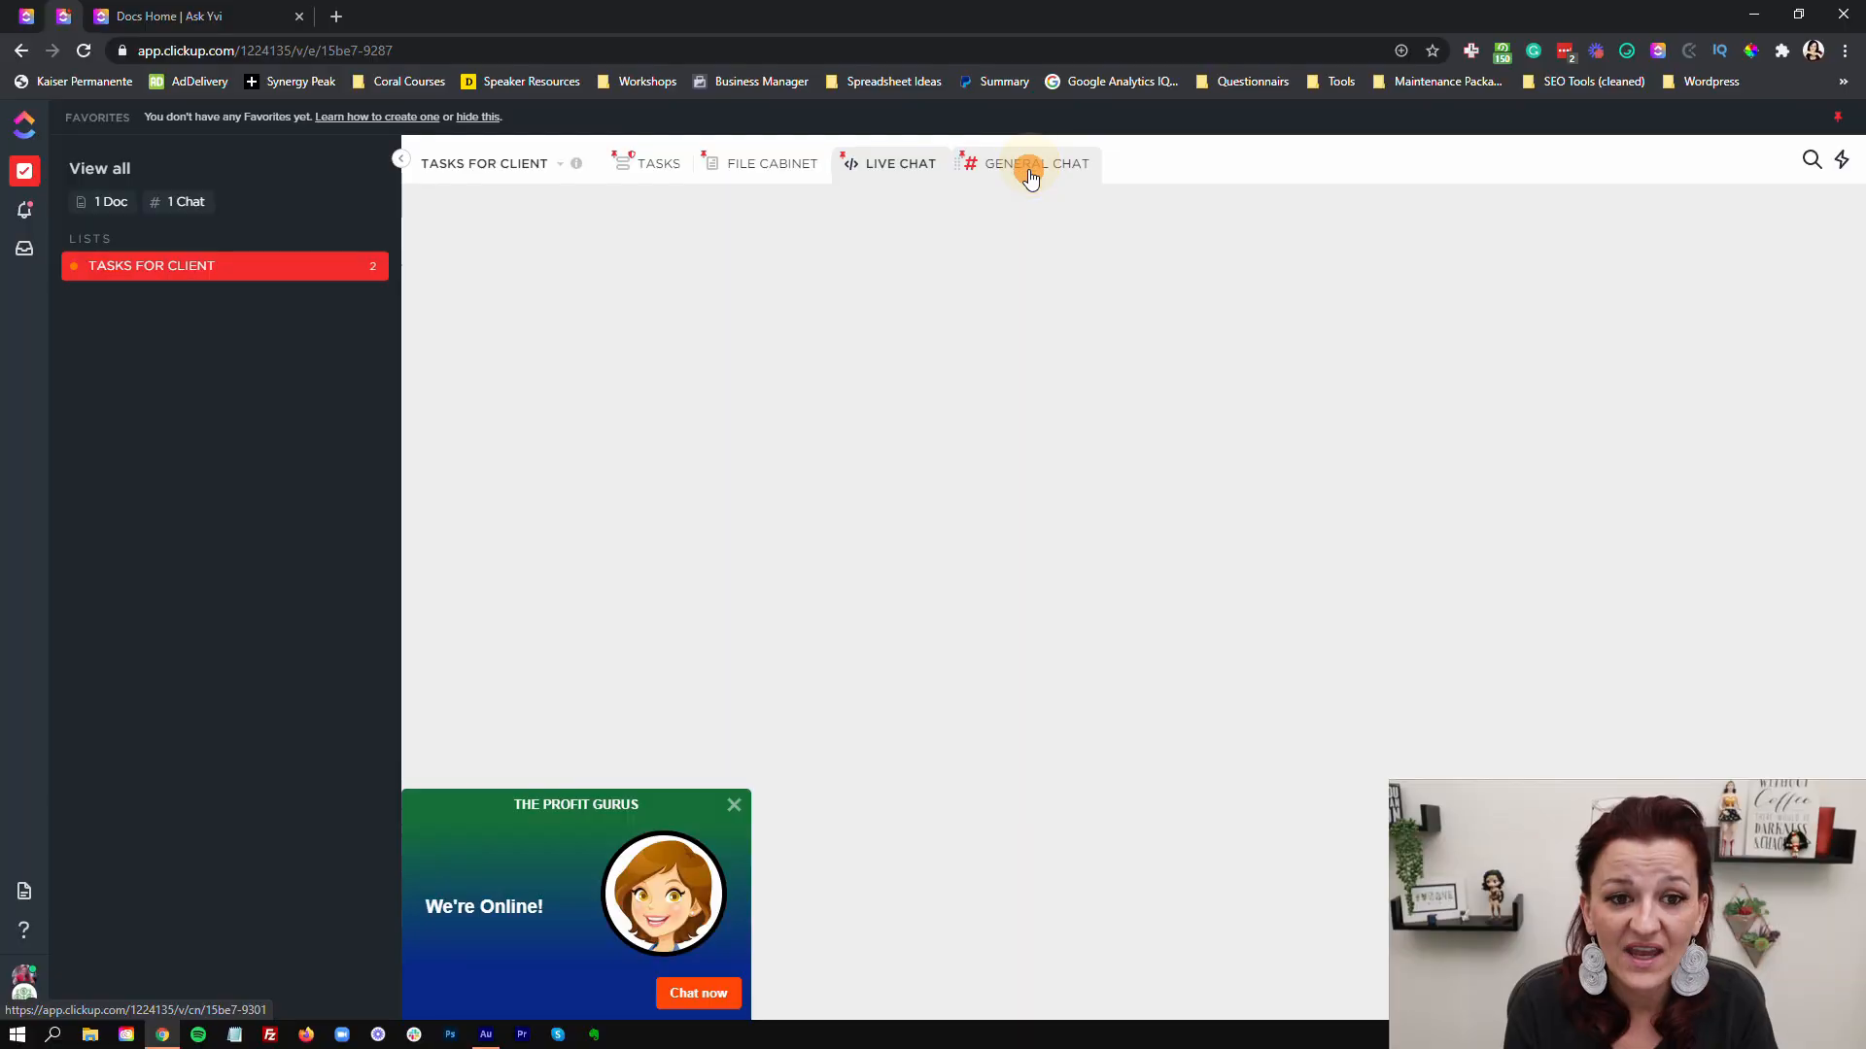
# Step: Read the General Chat thread about the recurring Upload Bank Statements task
pyautogui.click(1032, 163)
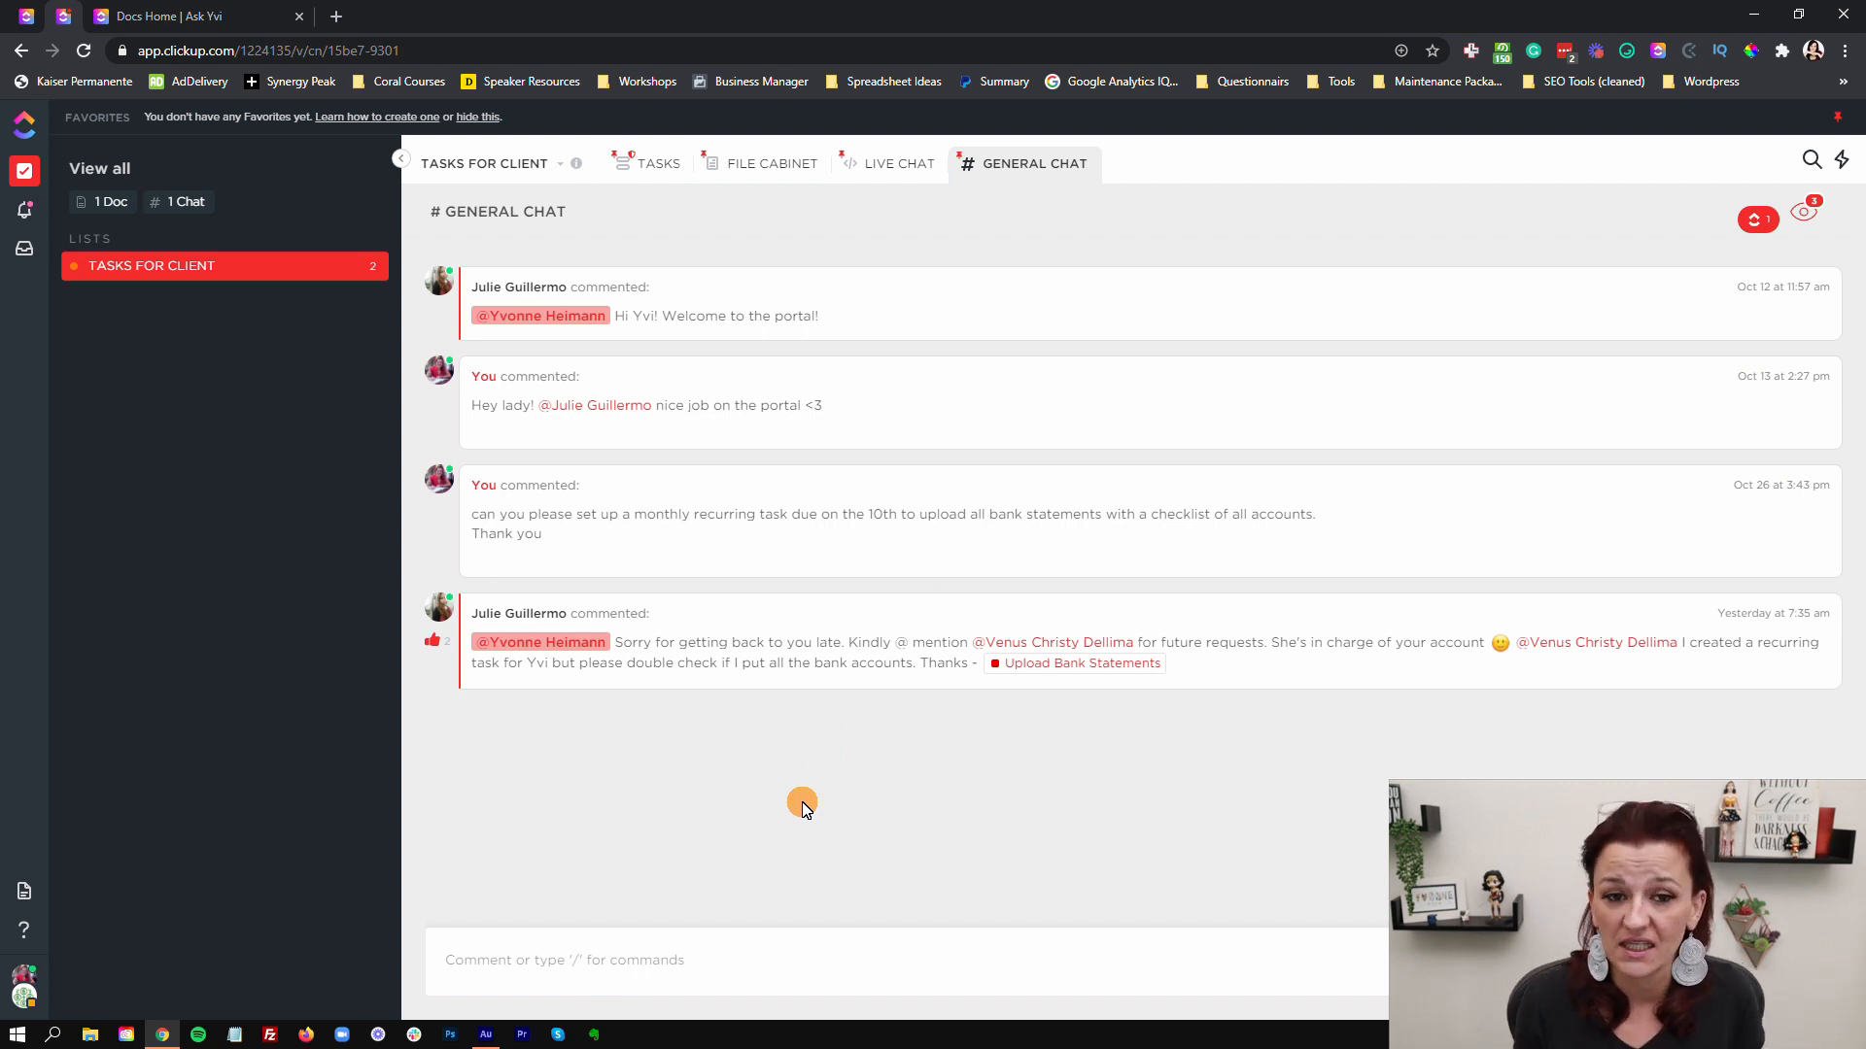
pyautogui.moveTo(756, 233)
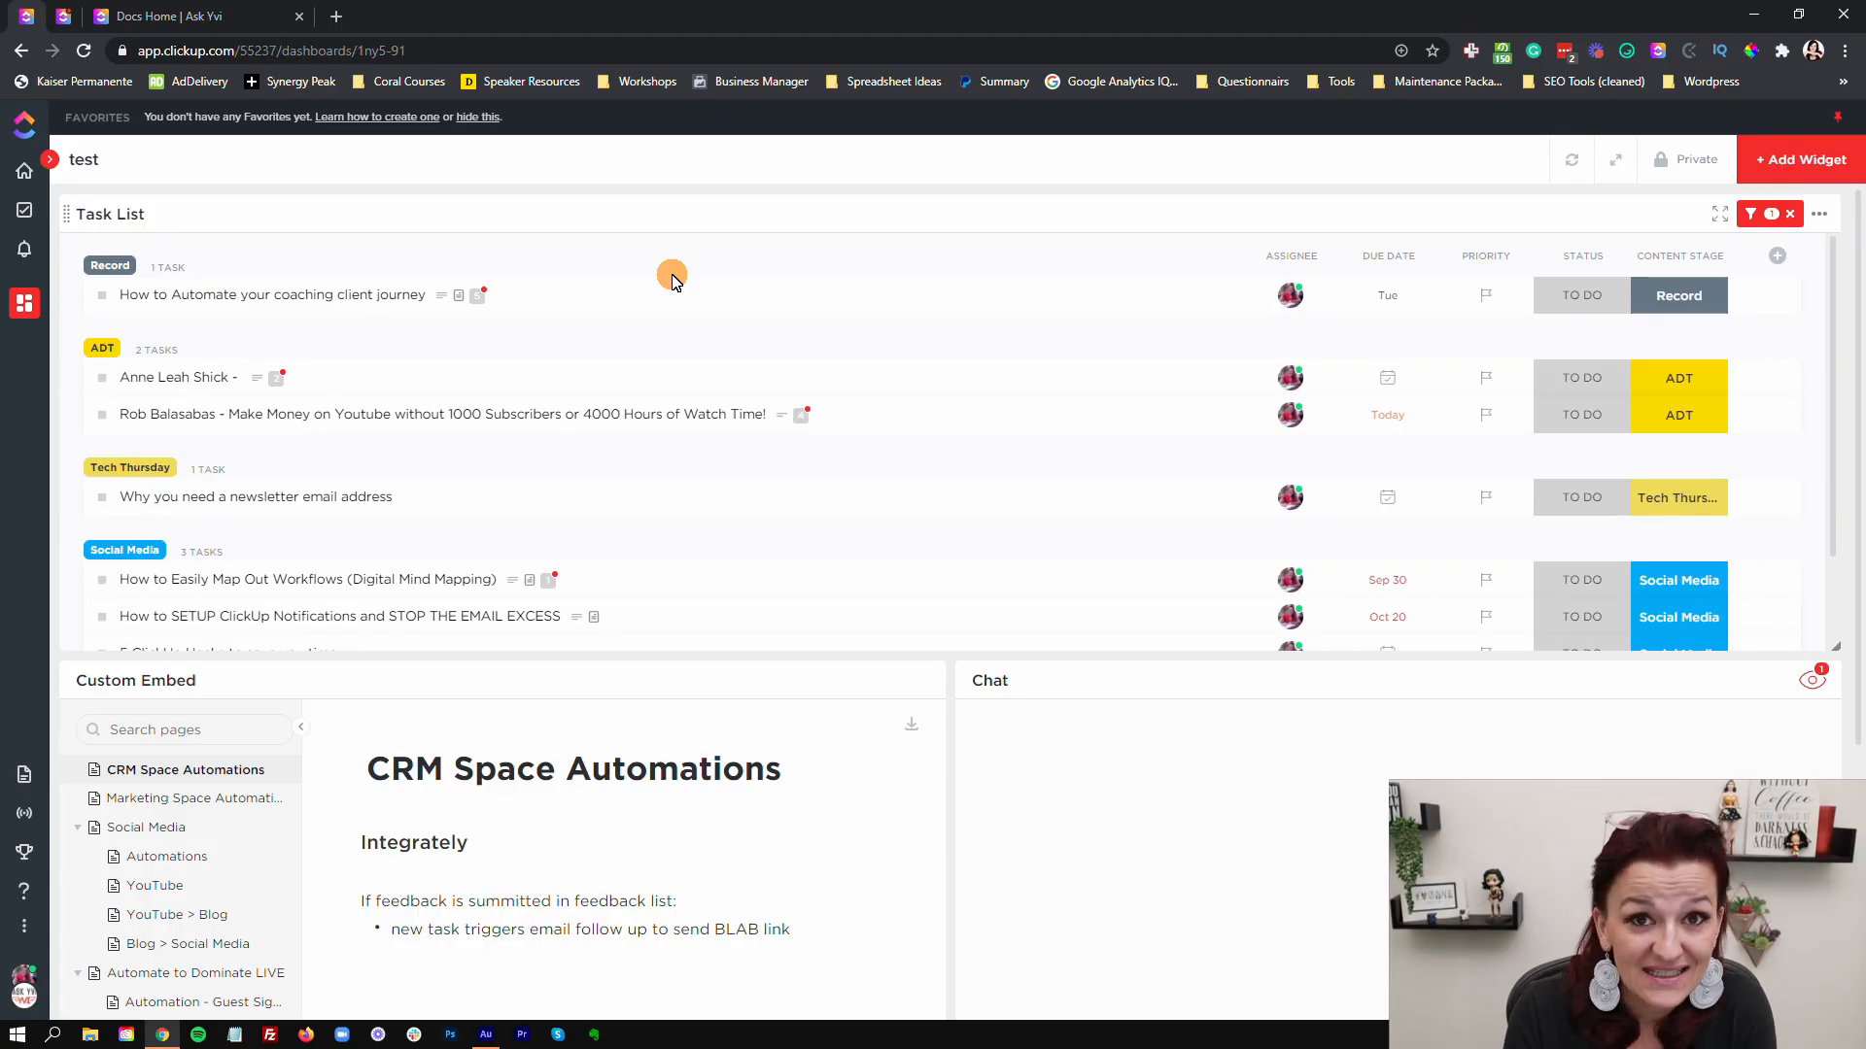
# Step: Review the Task List widget's settings (Marketing location, grouped by Content Stage) and save them
pyautogui.scroll(-3)
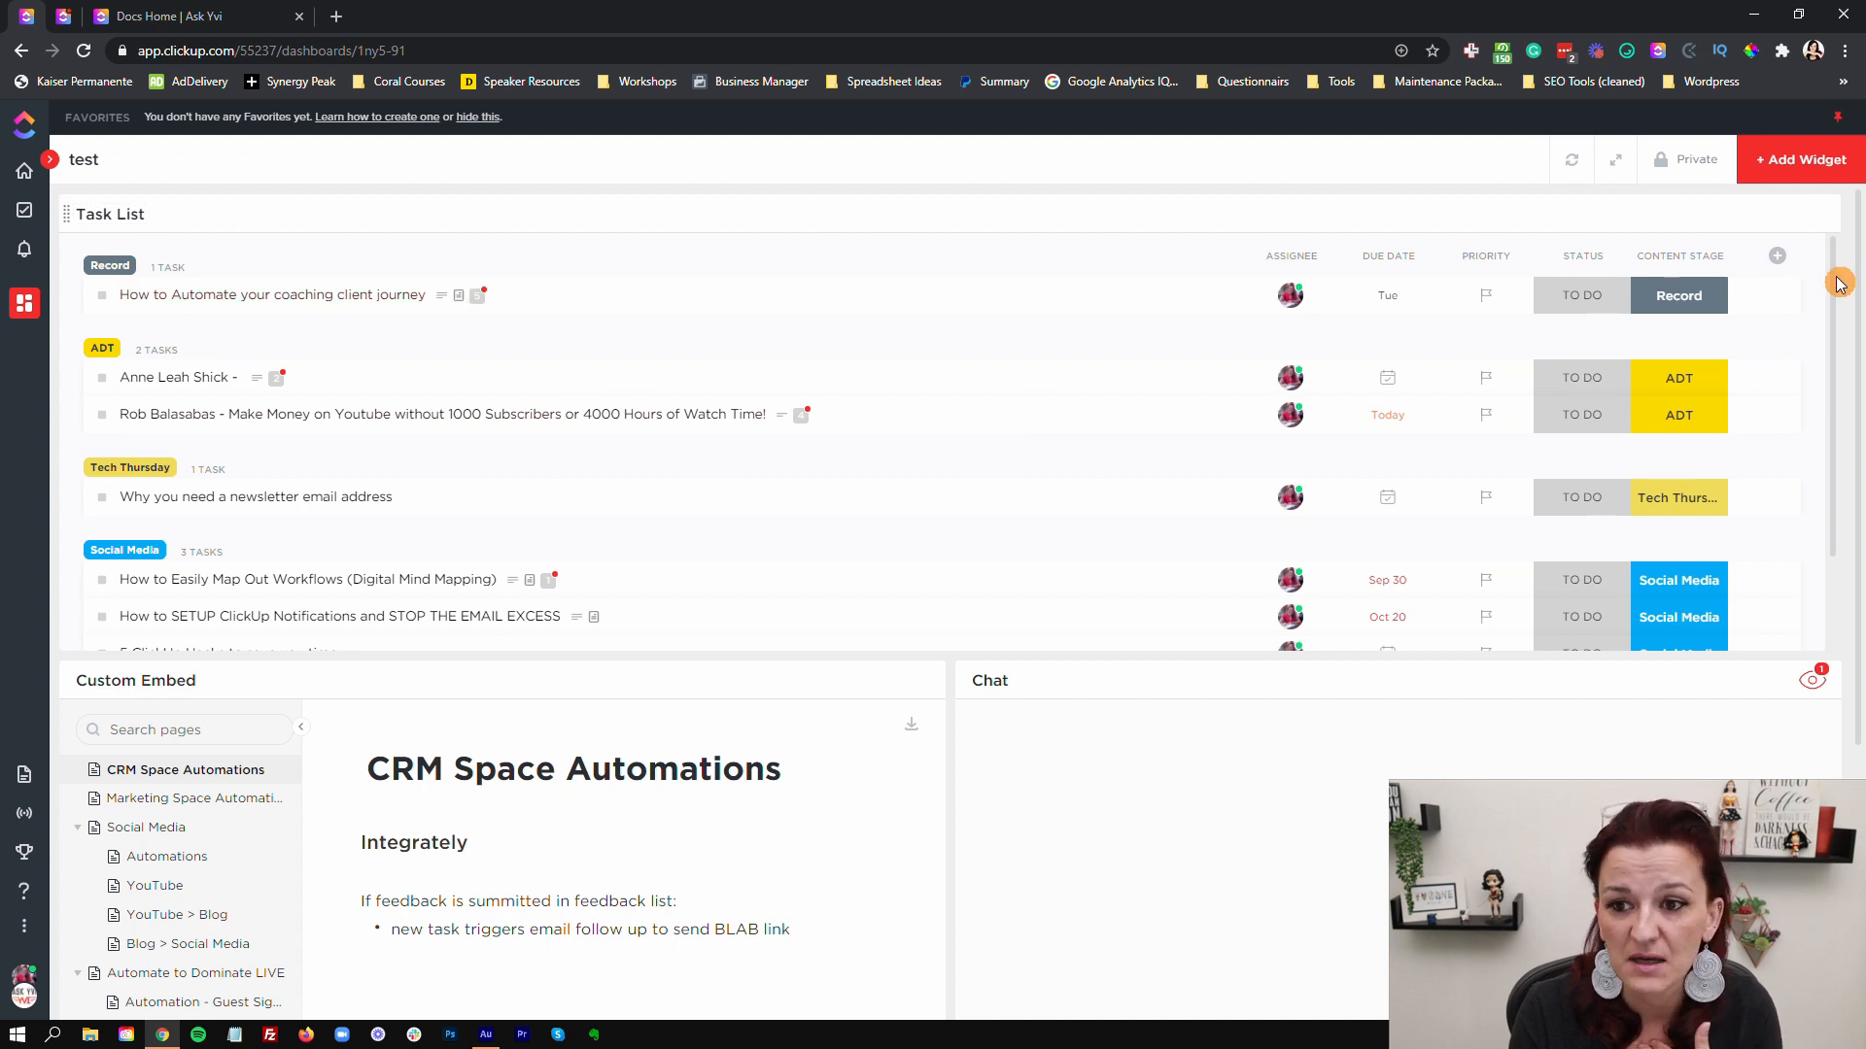
pyautogui.click(1839, 284)
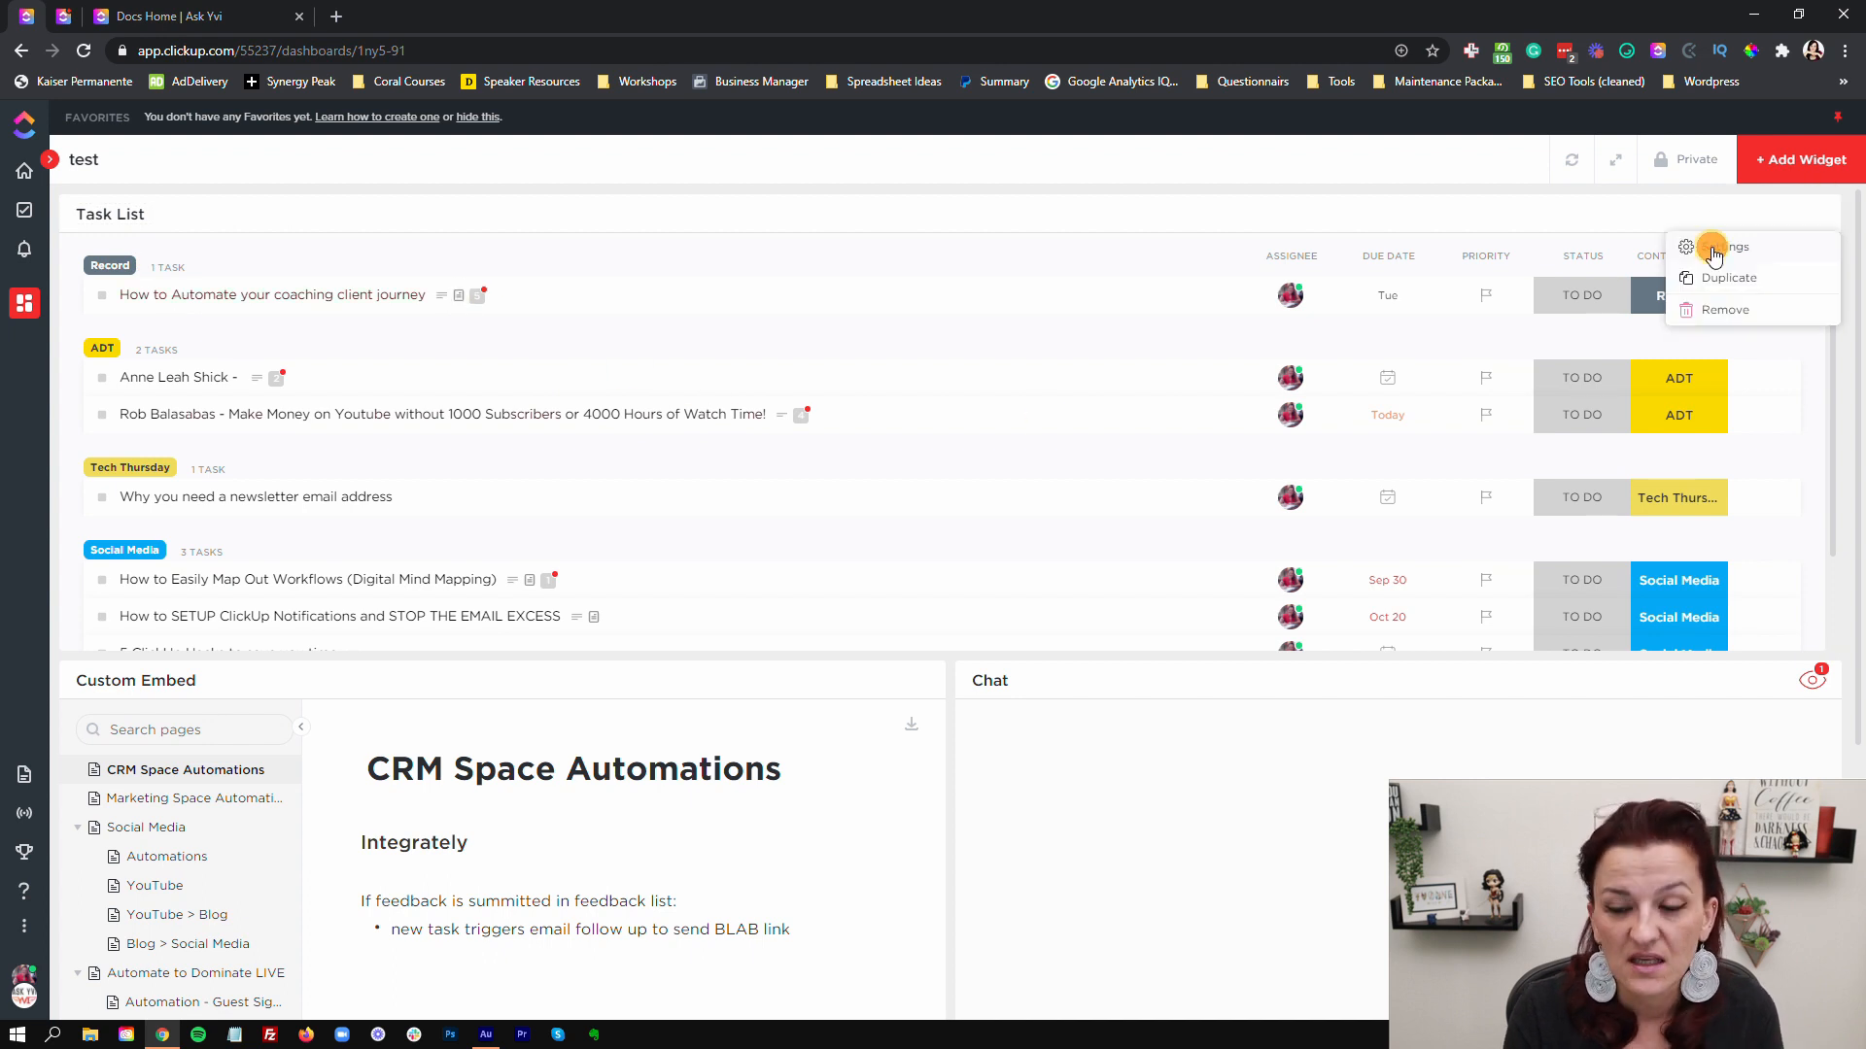
pyautogui.click(1714, 249)
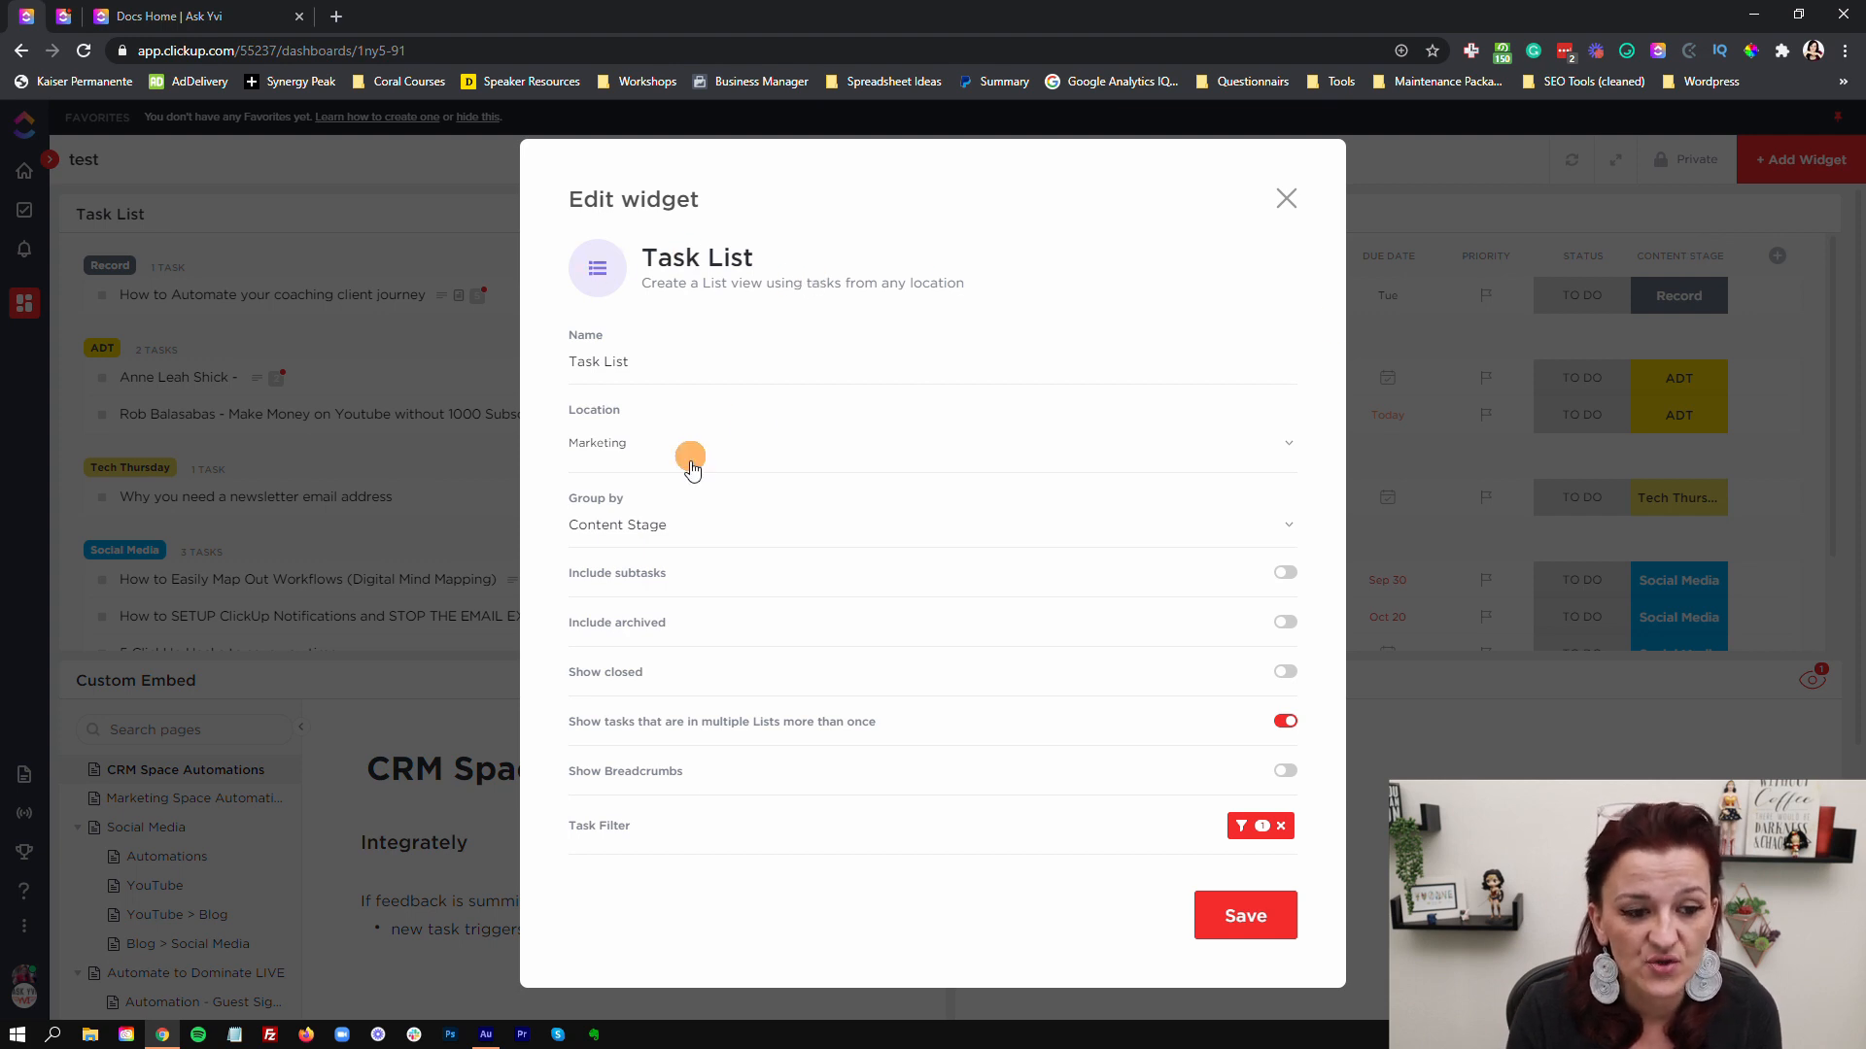
pyautogui.moveTo(696, 548)
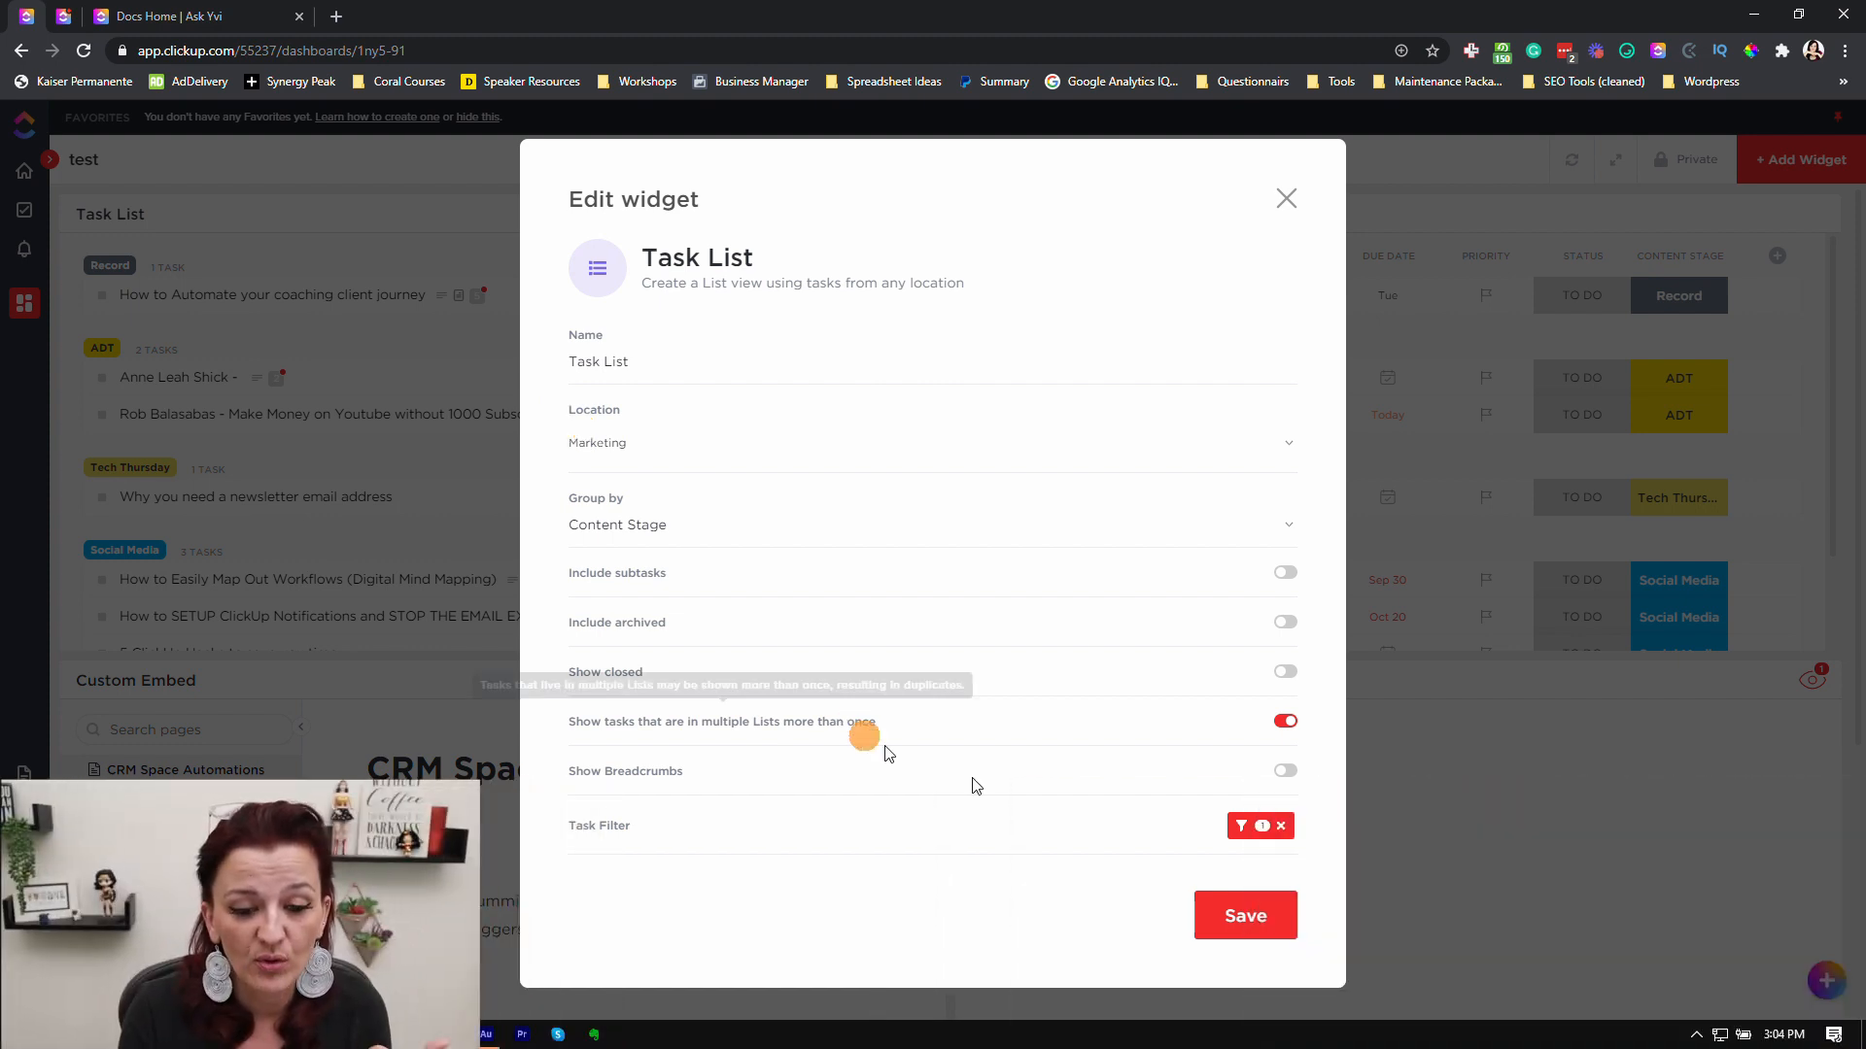
pyautogui.click(1240, 826)
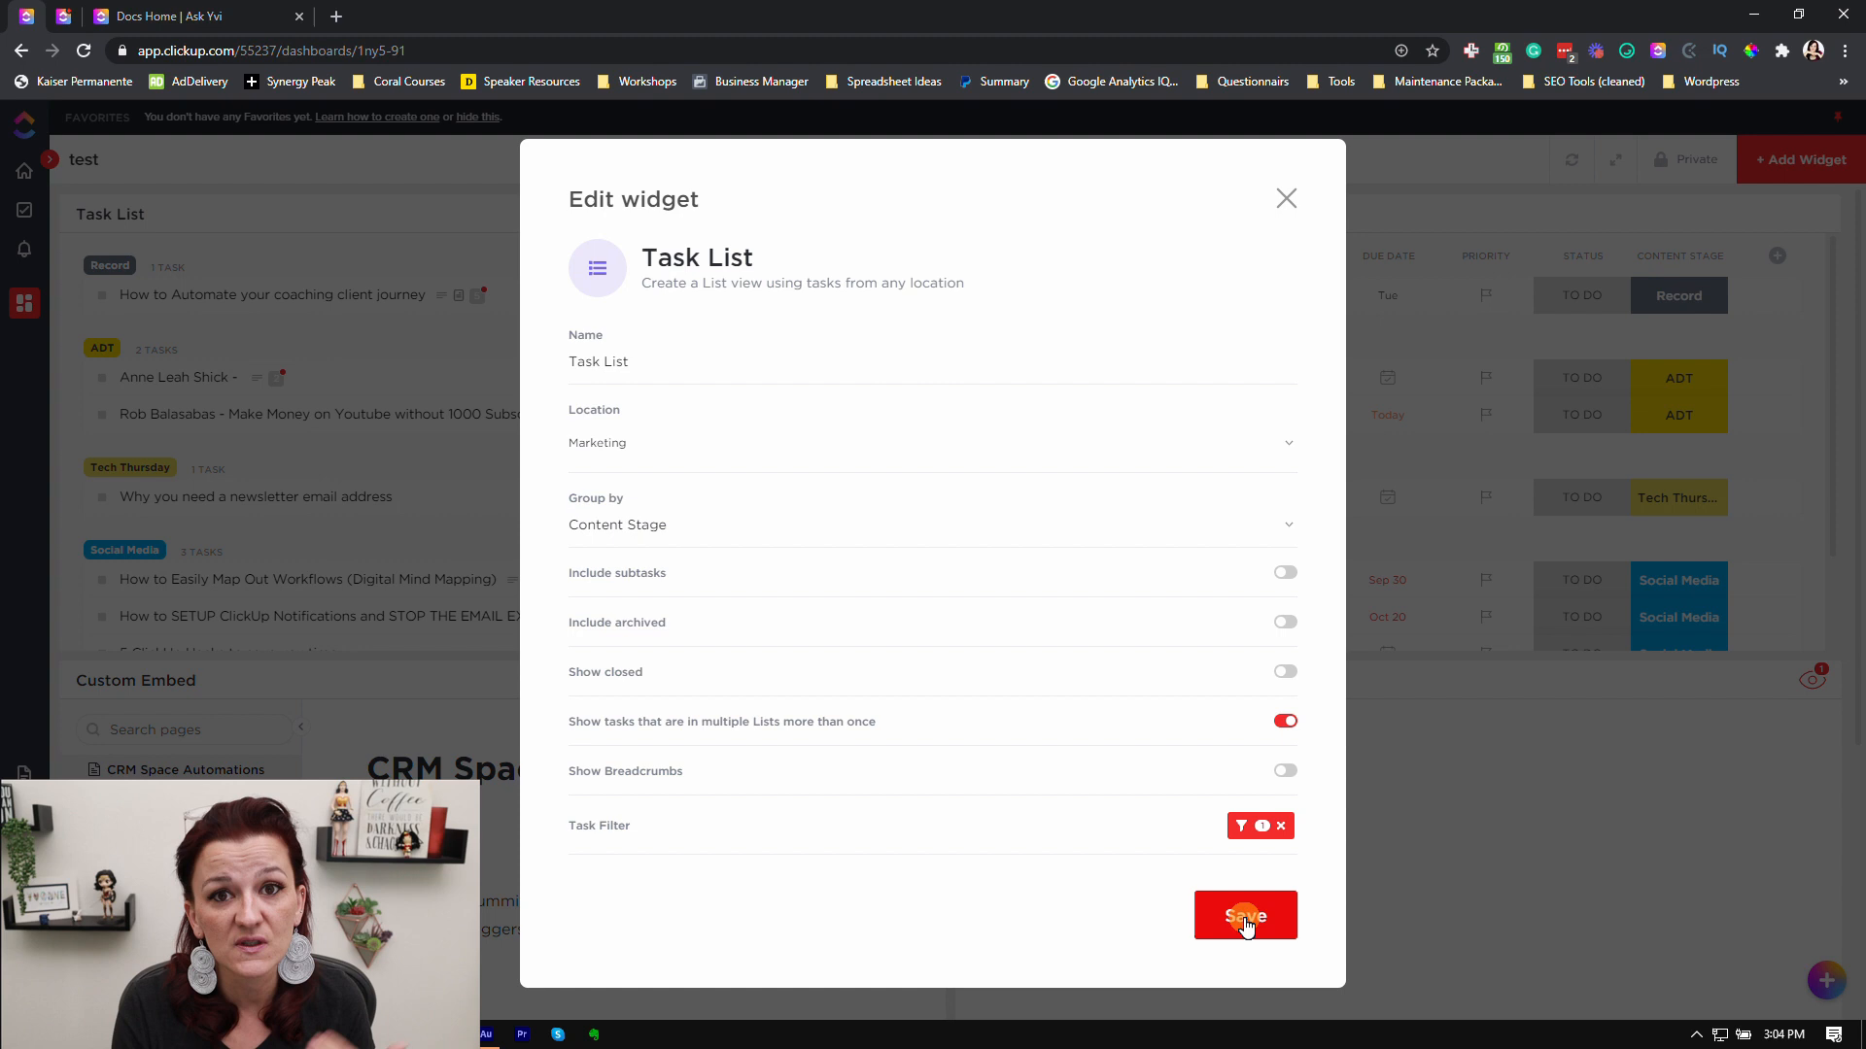
pyautogui.click(1243, 915)
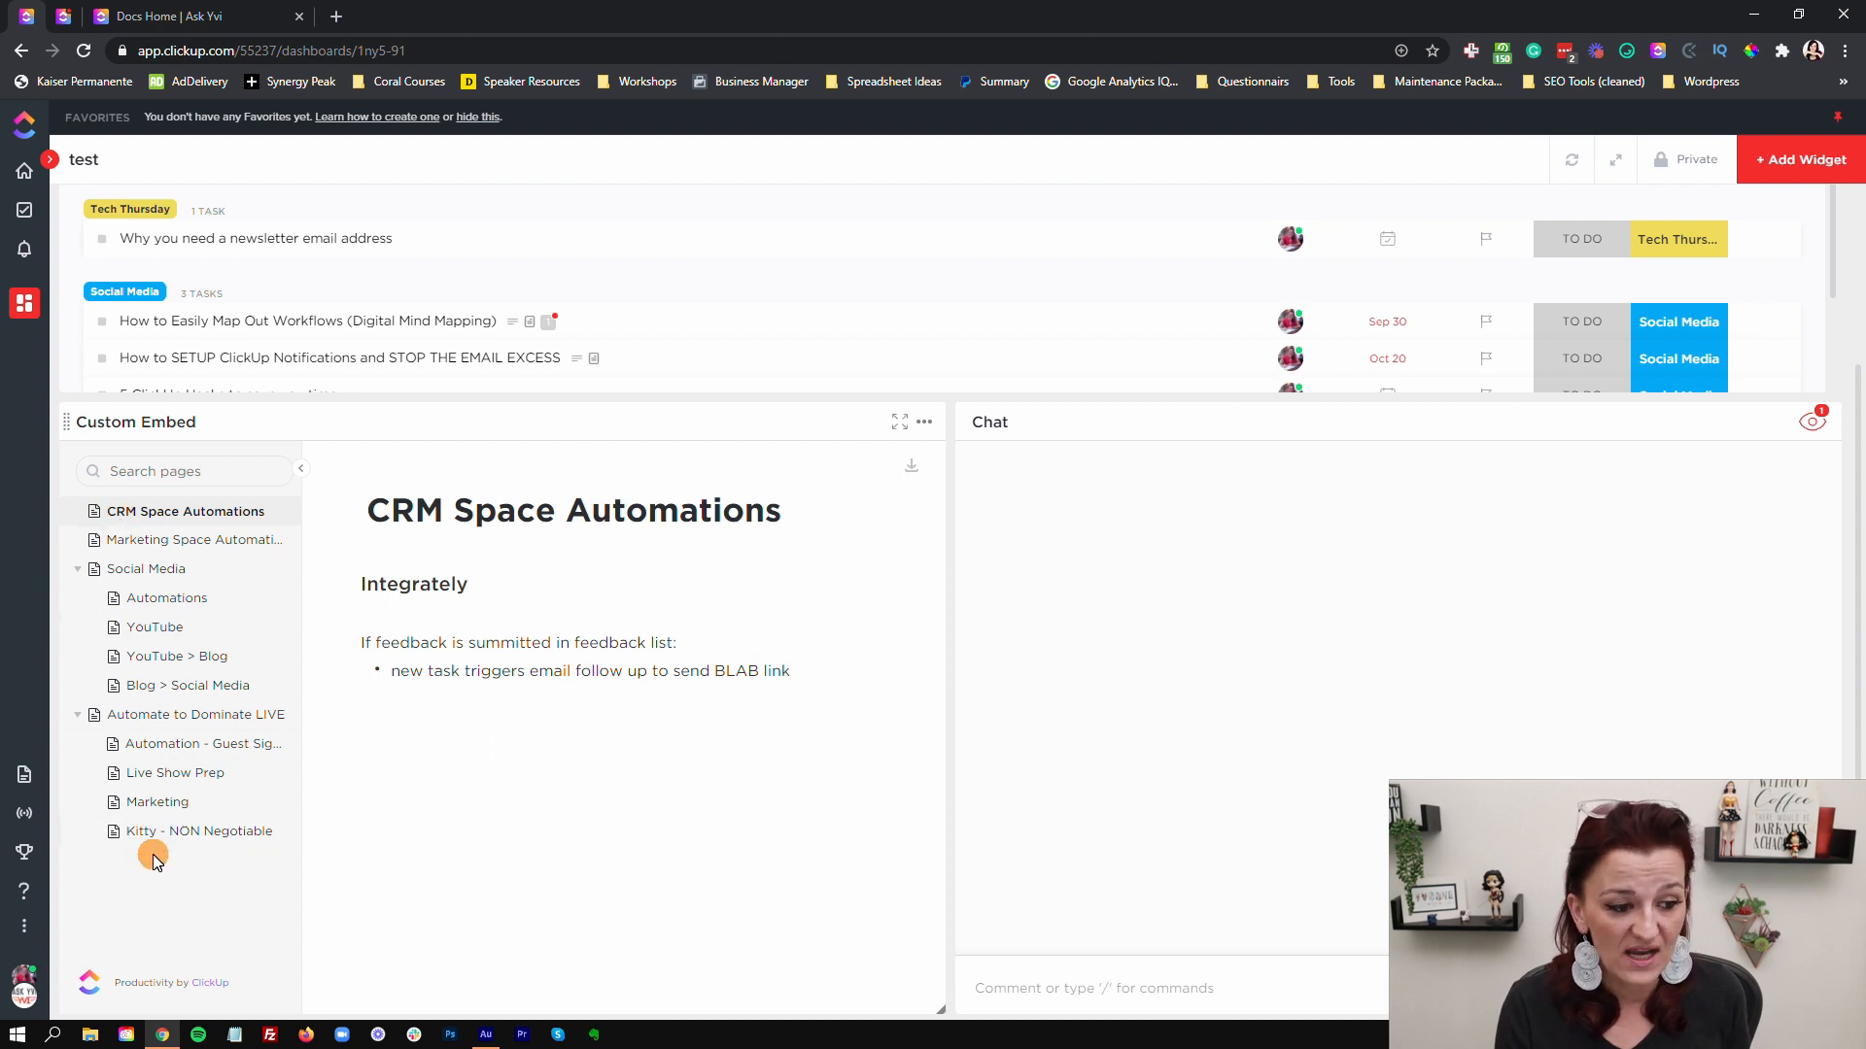
pyautogui.moveTo(186, 880)
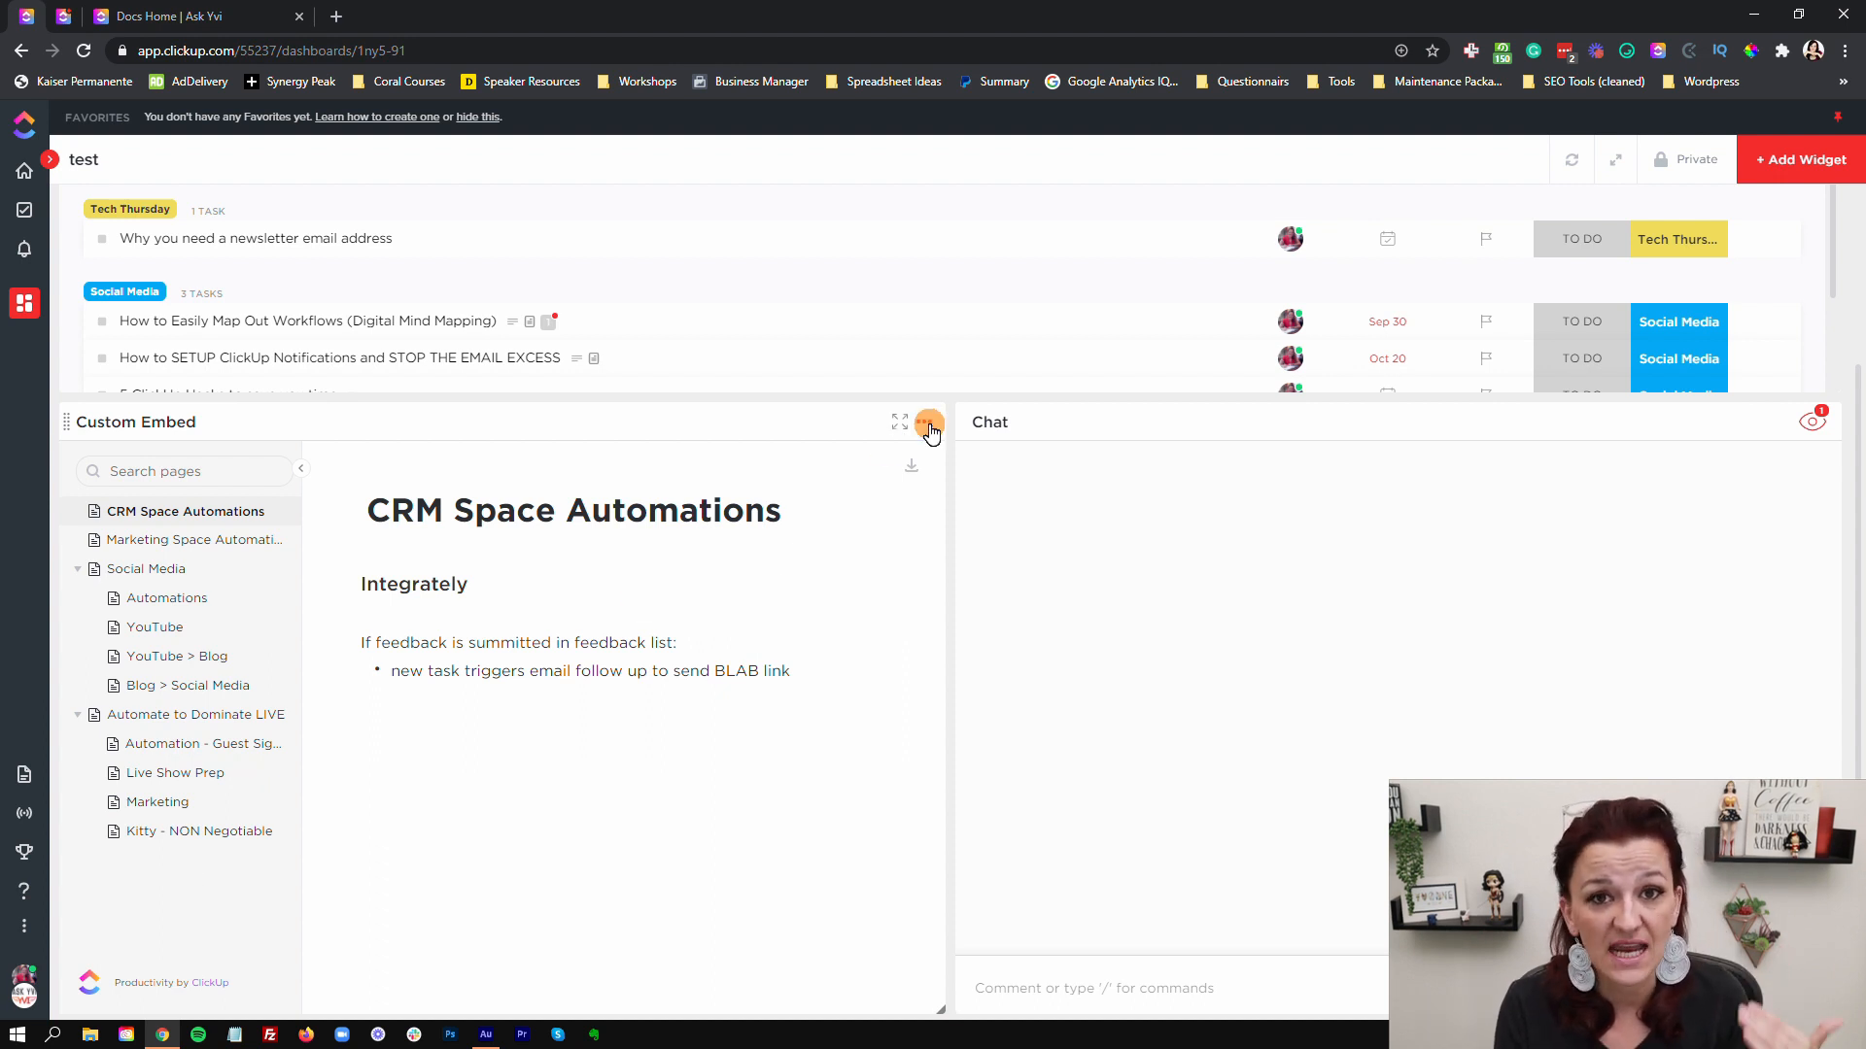
# Step: Show the options menu of the CRM Space Automations custom embed widget
pyautogui.click(929, 423)
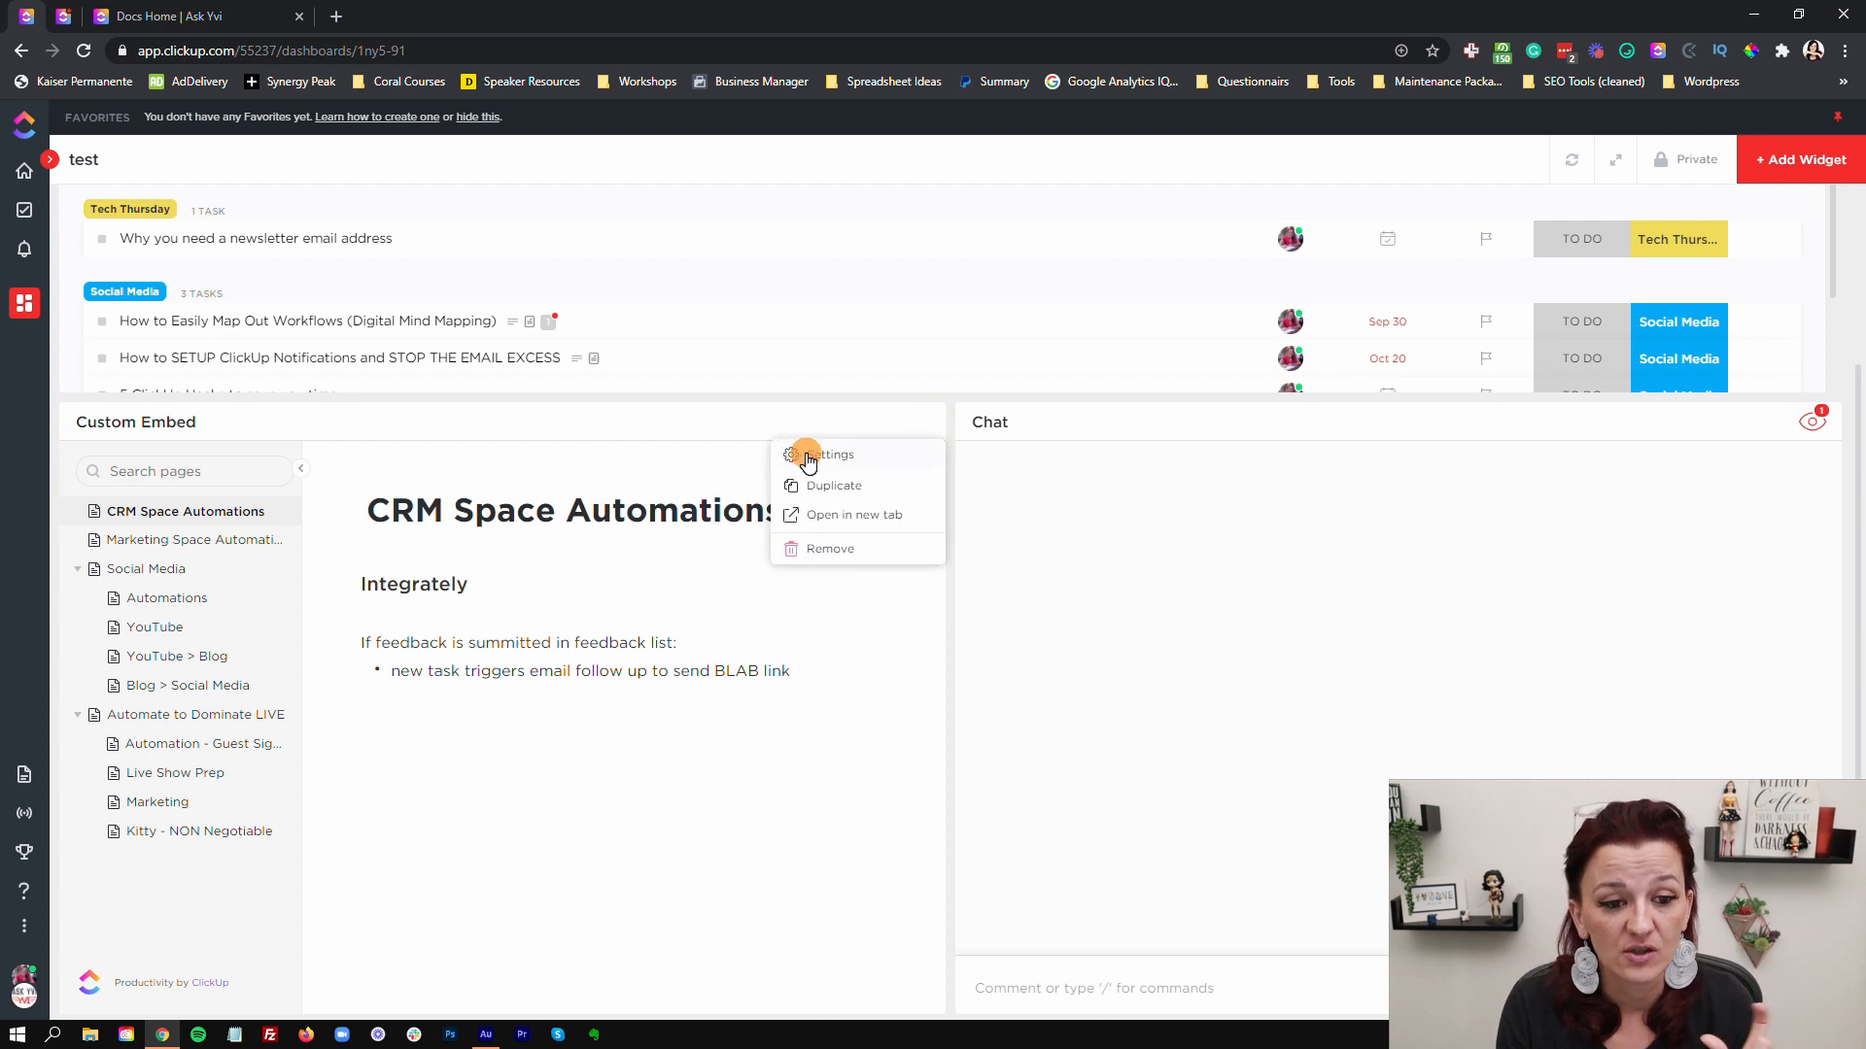
pyautogui.click(804, 454)
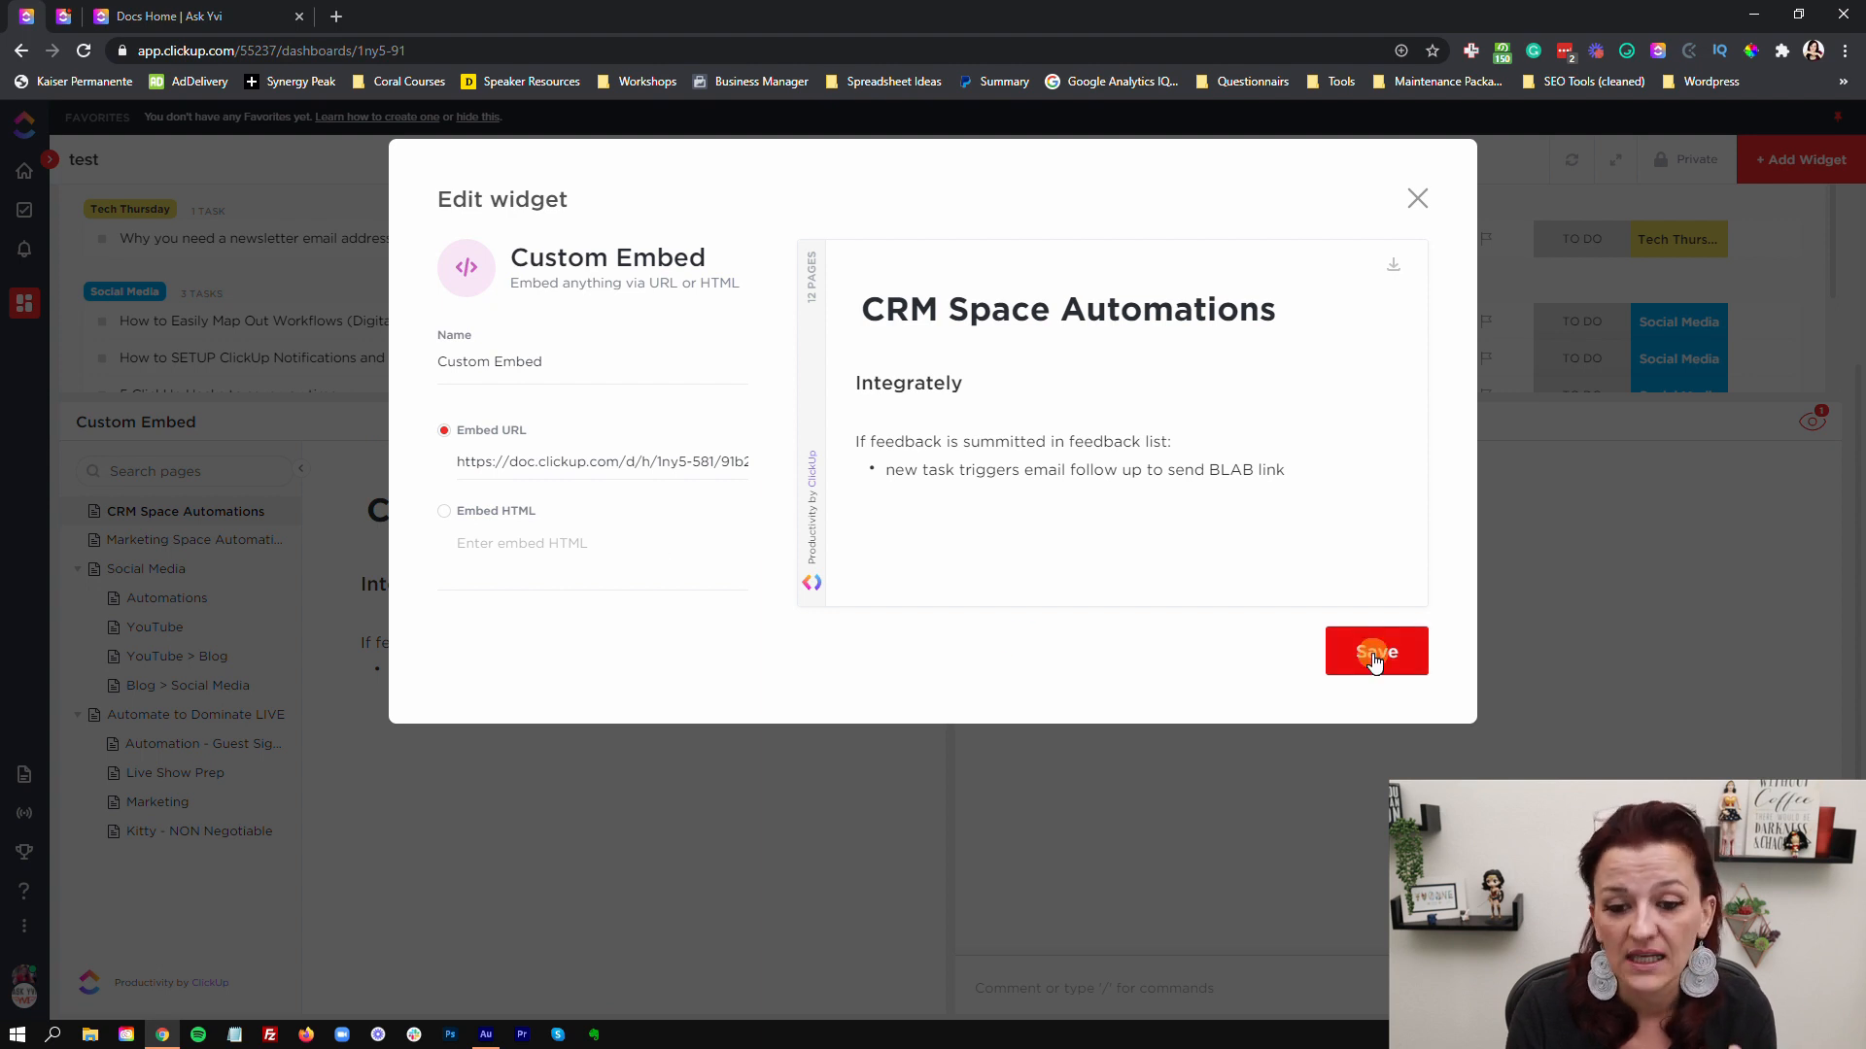
pyautogui.click(1376, 651)
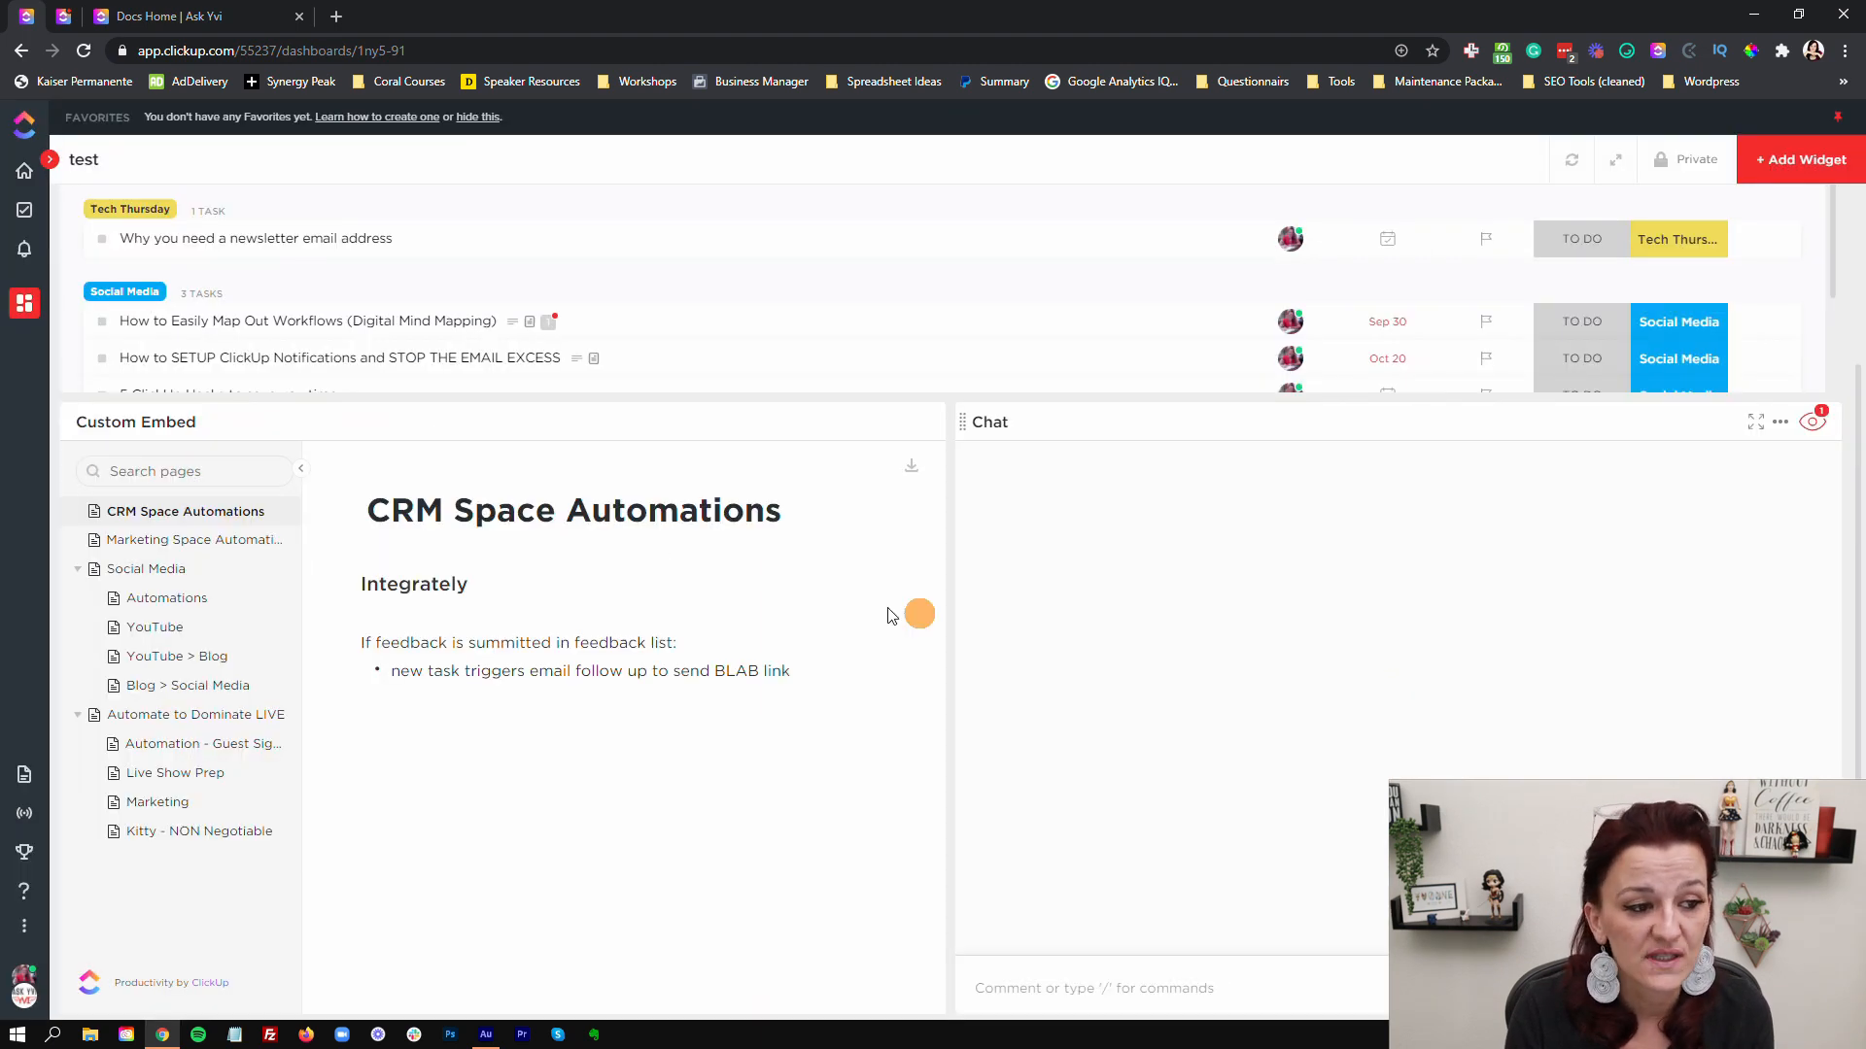
pyautogui.click(299, 466)
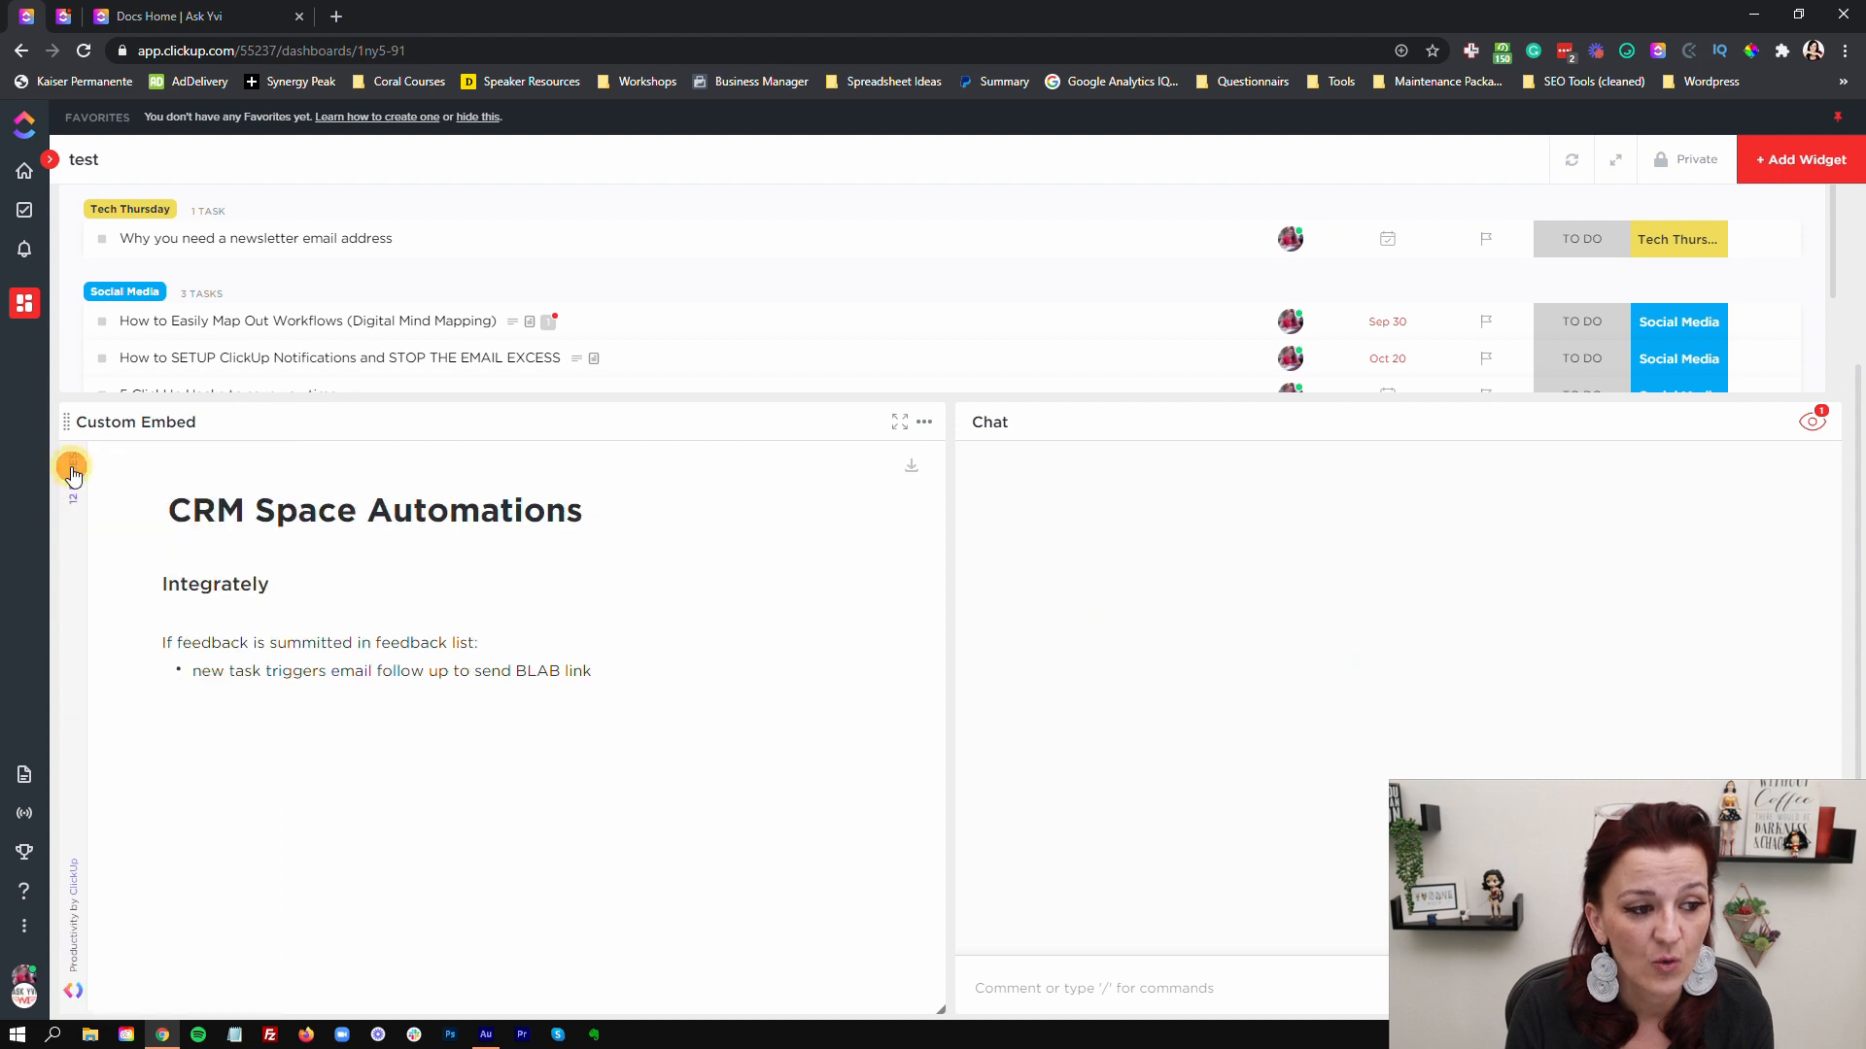
pyautogui.click(74, 466)
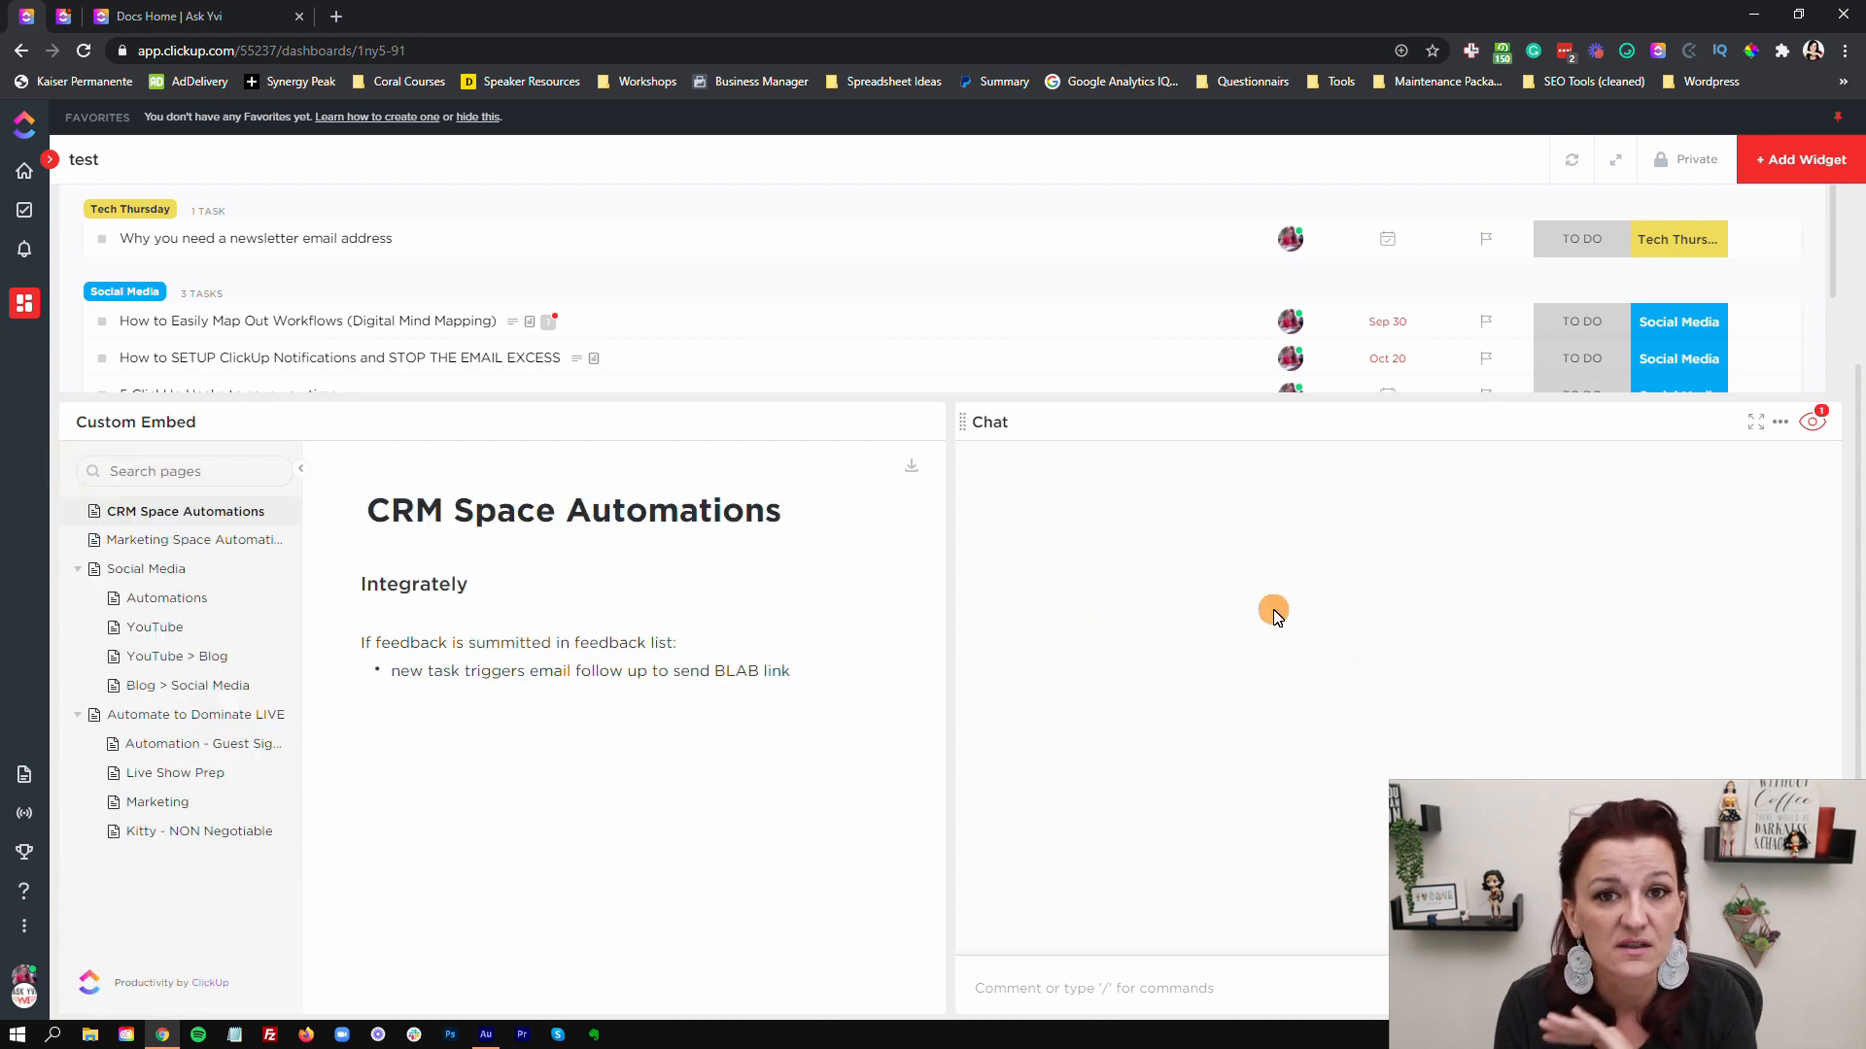
pyautogui.moveTo(1142, 941)
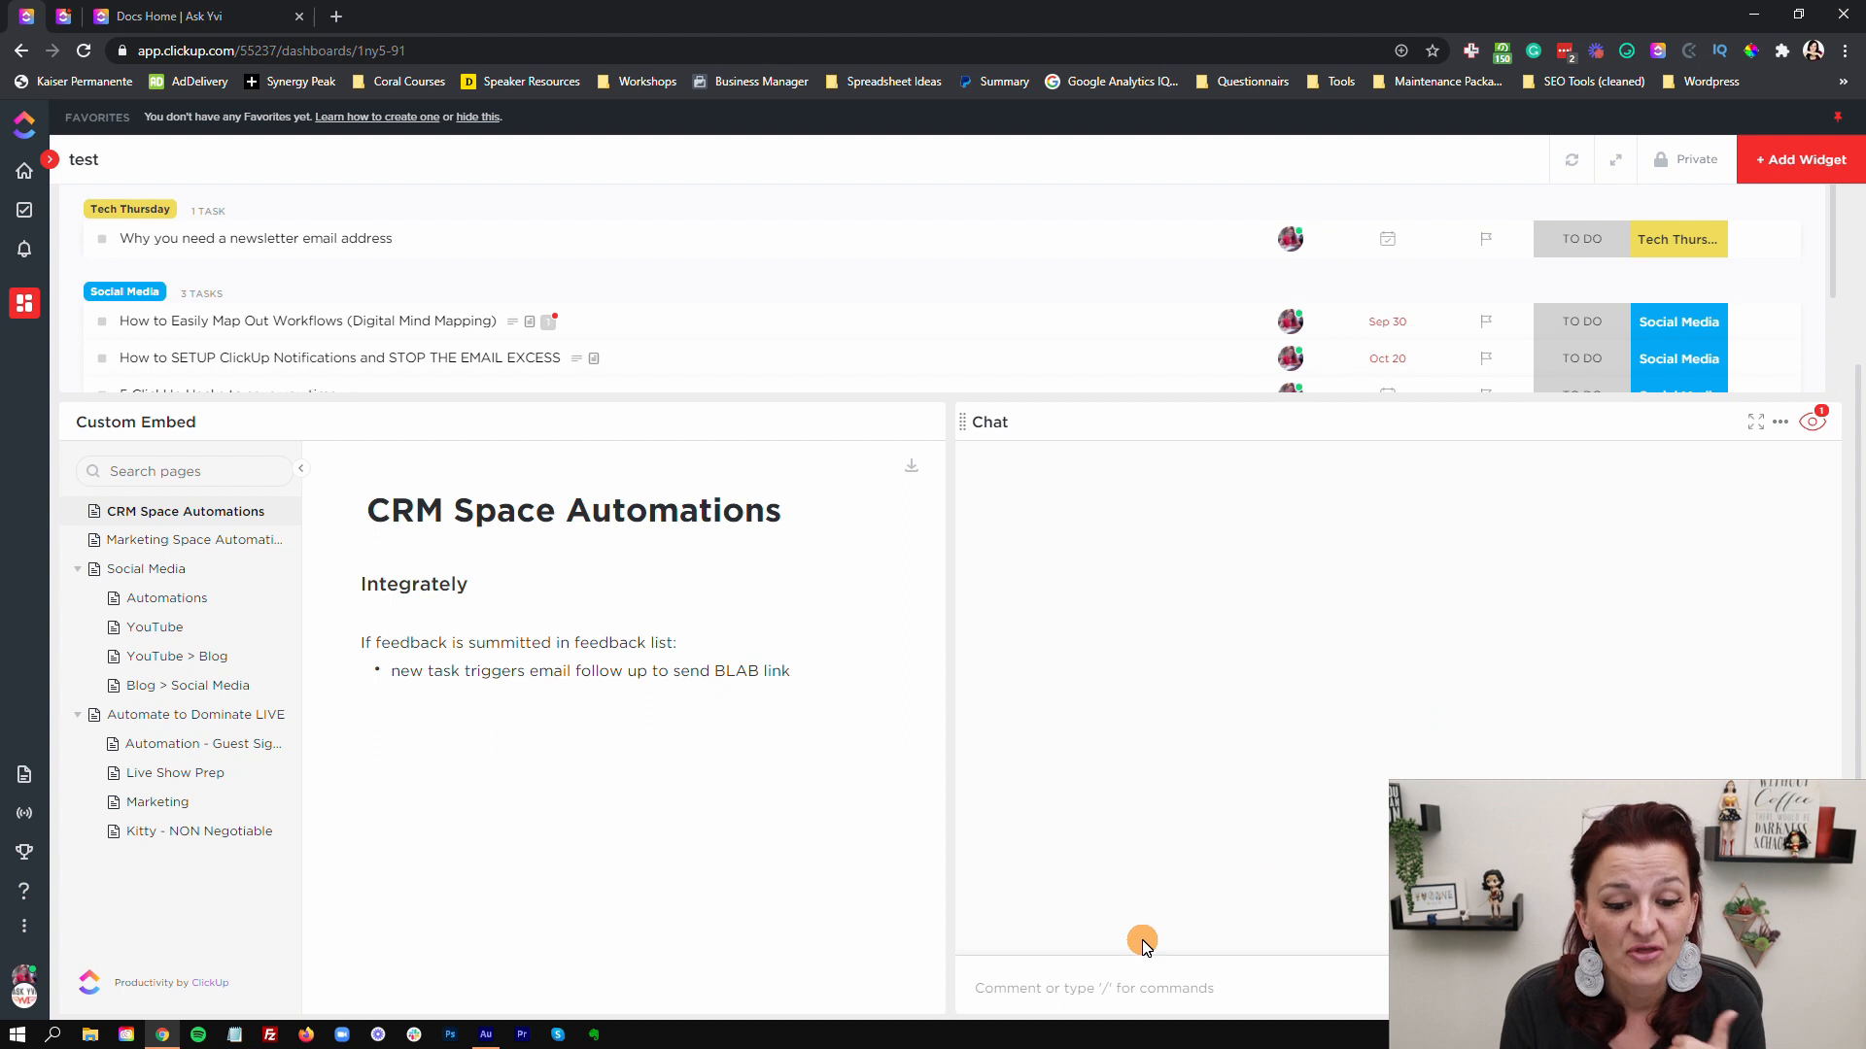